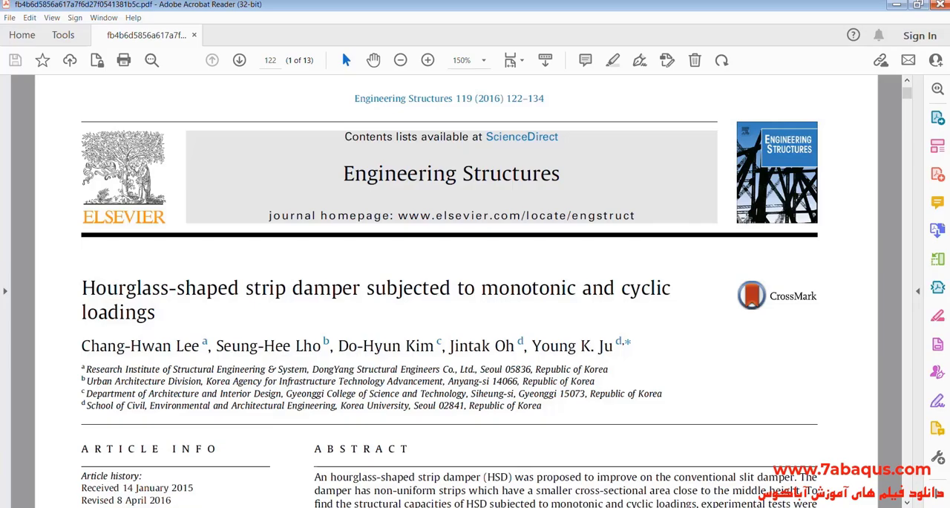
Scroll the damper paper from its title page to page 125, showing Fig. 3 and Table 2.
scroll(down, 3)
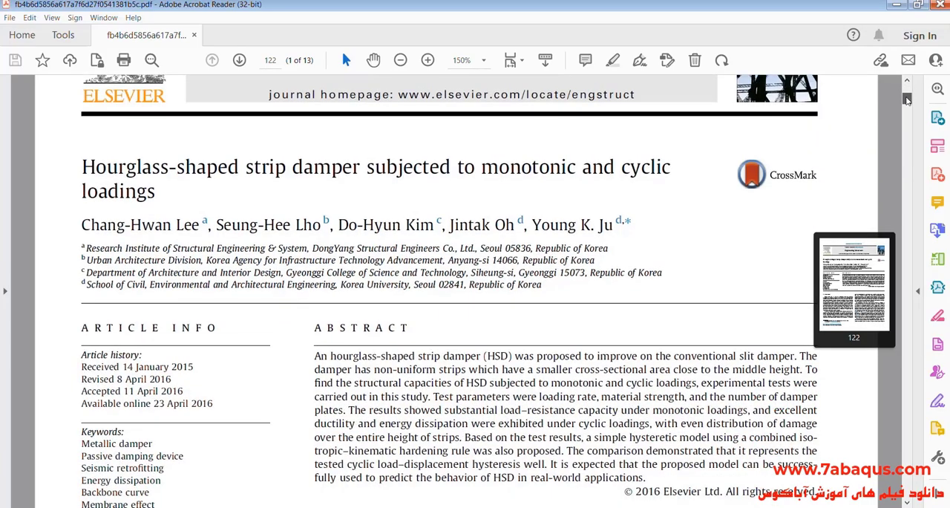
scroll(down, 3)
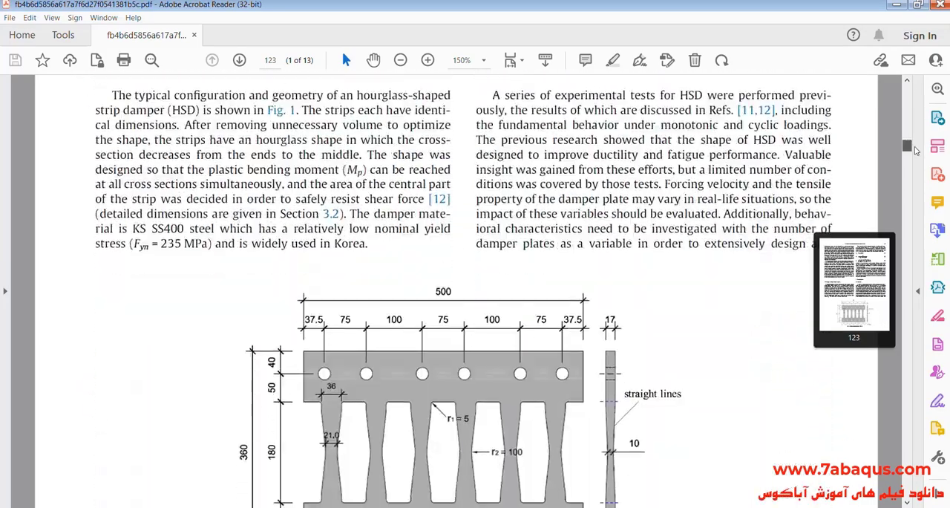
scroll(down, 3)
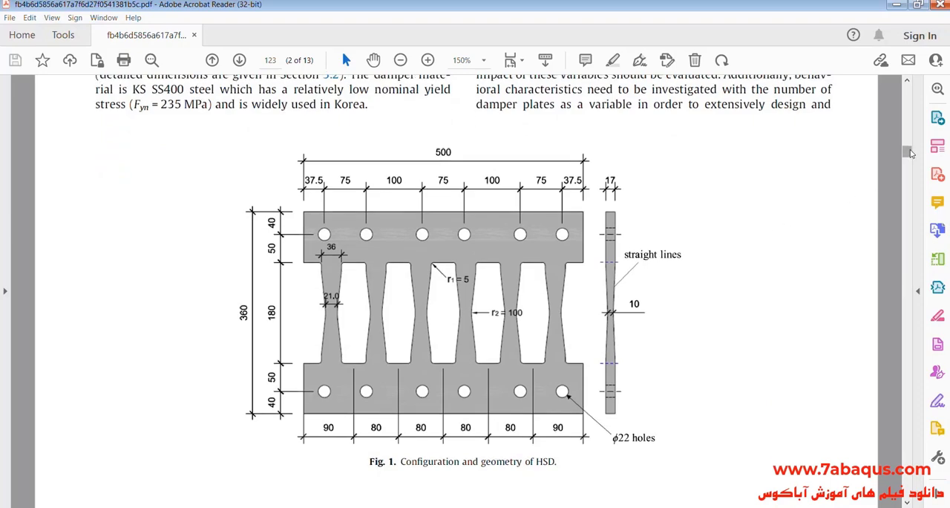
scroll(down, 3)
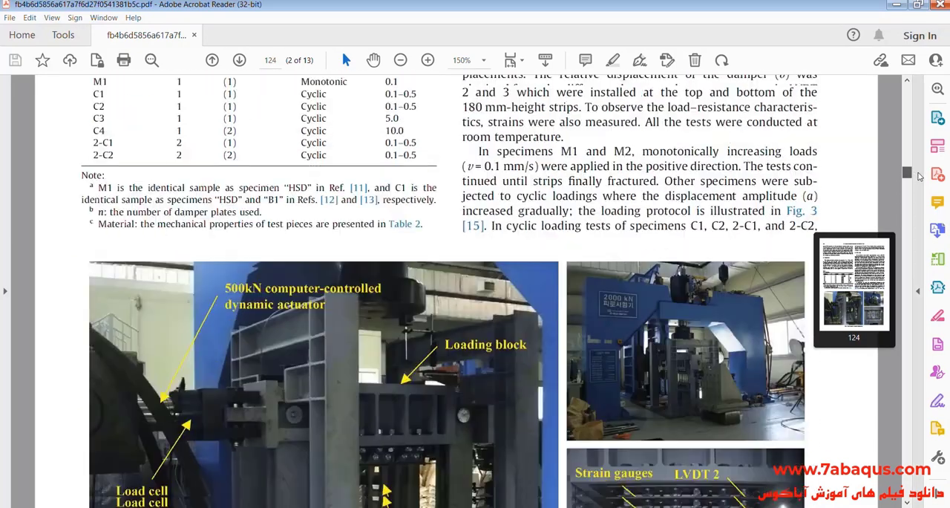
scroll(down, 3)
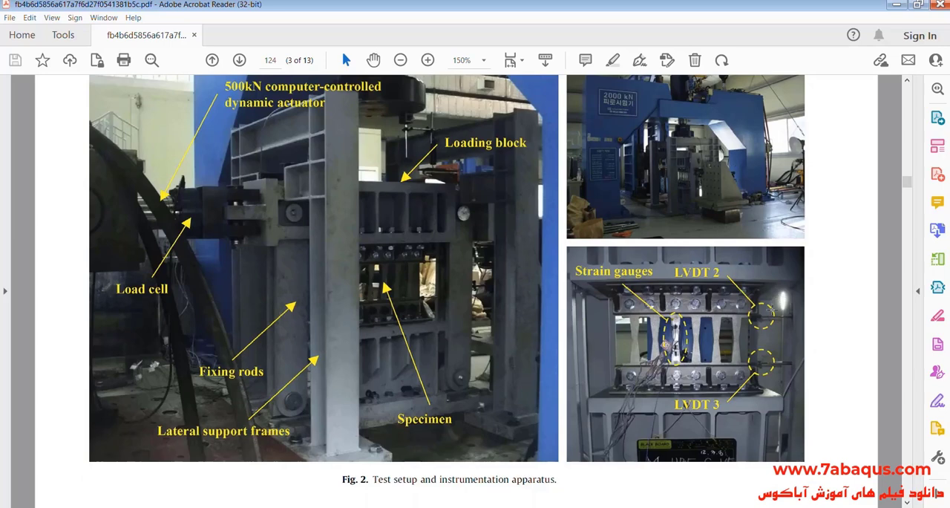
scroll(down, 3)
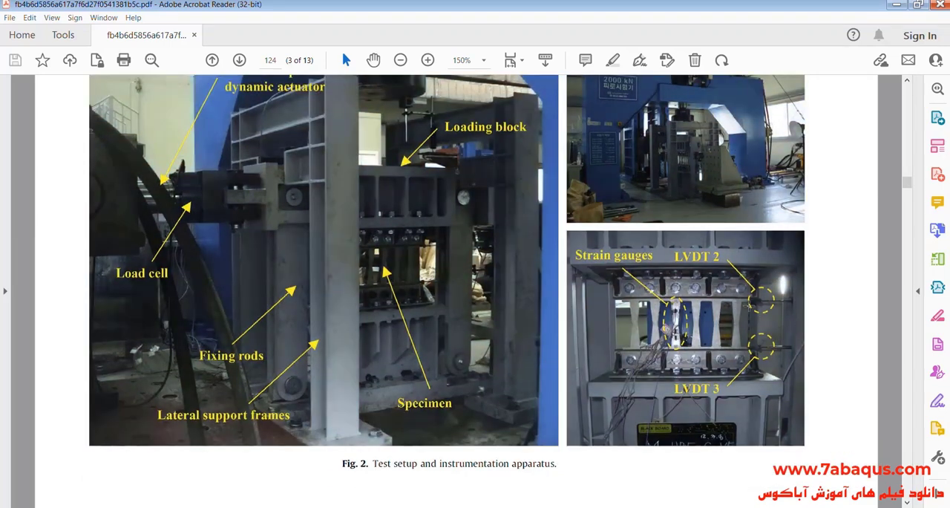
mouse_move(733, 305)
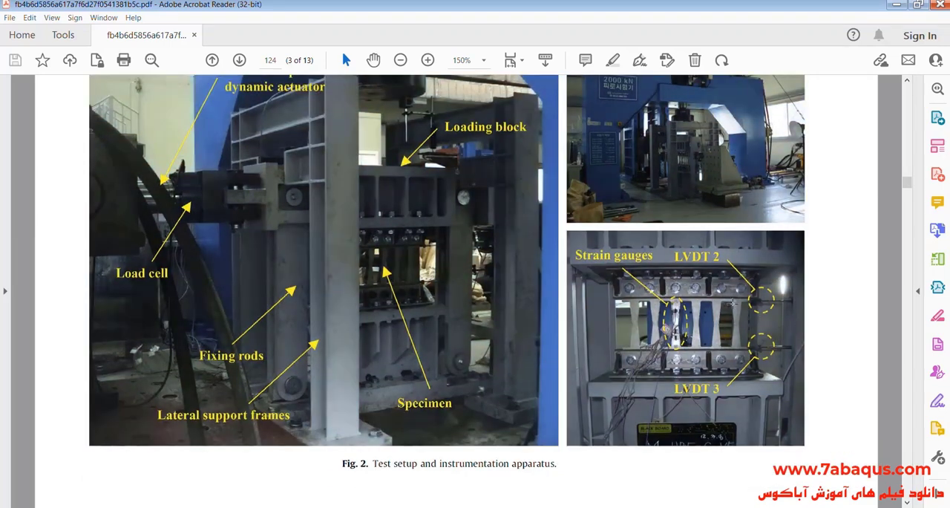
mouse_move(822, 231)
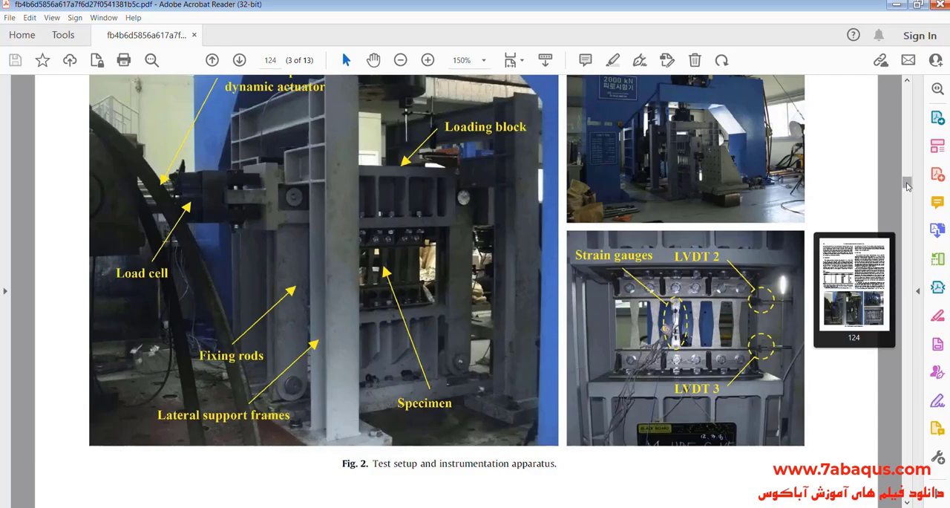
scroll(down, 3)
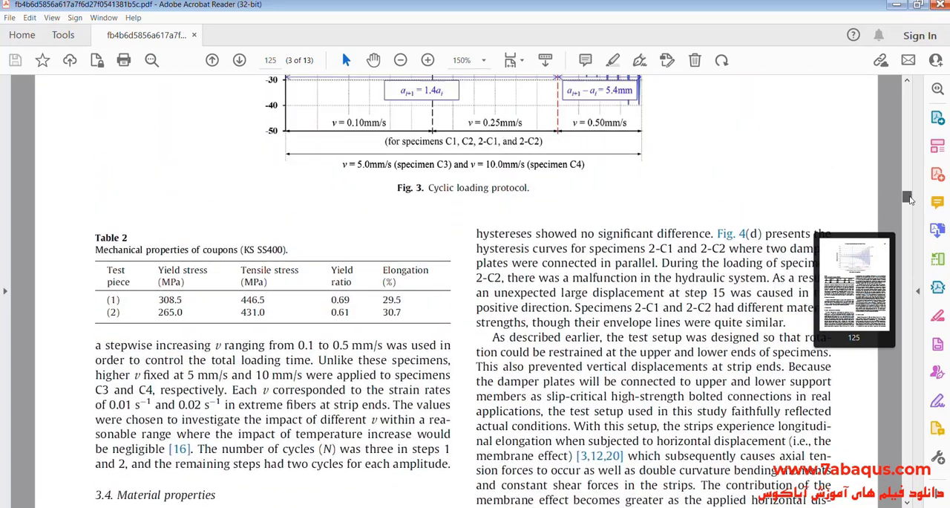
scroll(down, 3)
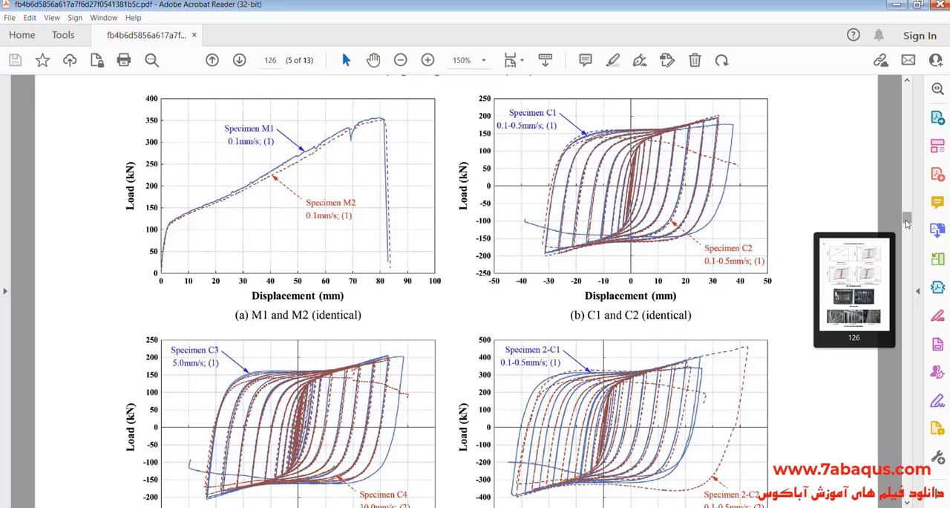
scroll(down, 3)
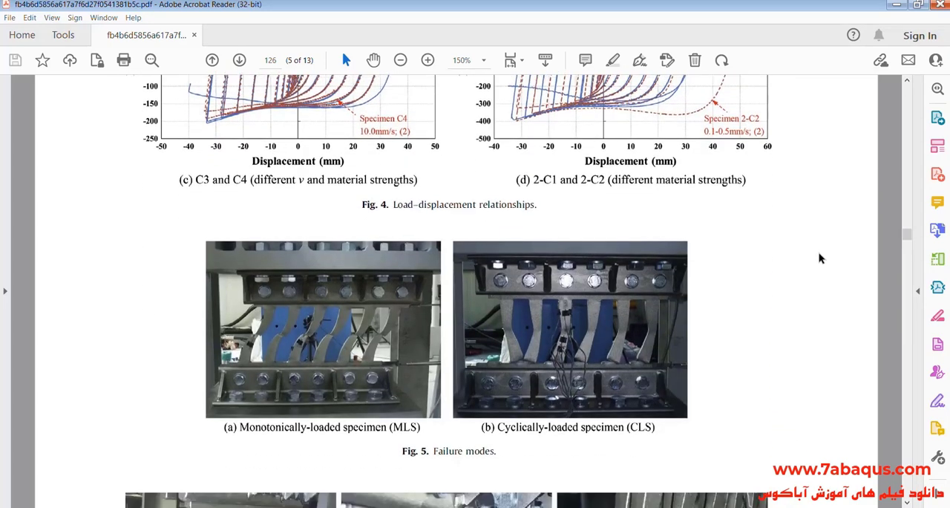
scroll(down, 3)
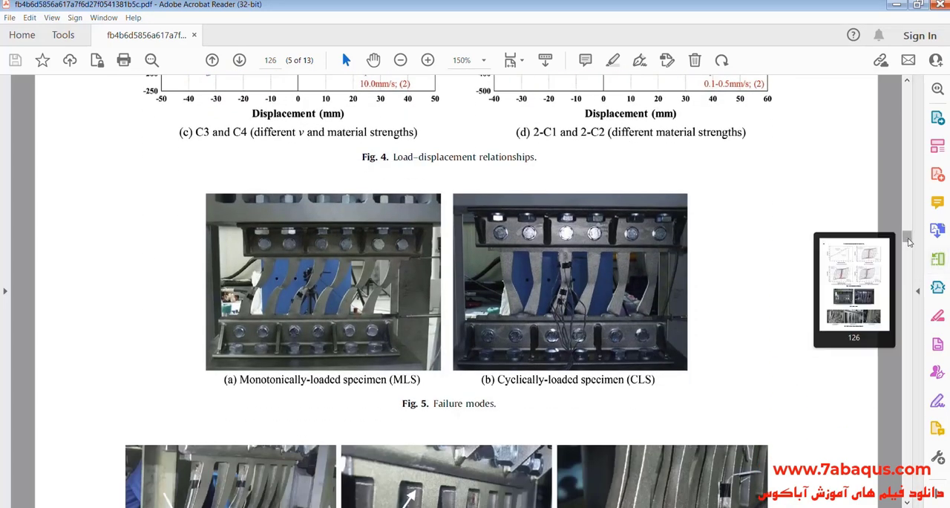
scroll(down, 3)
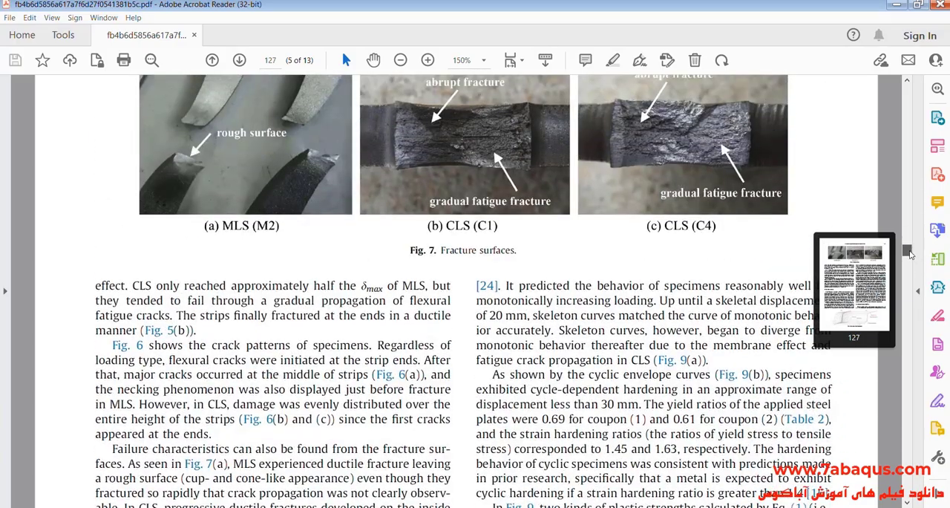
scroll(down, 3)
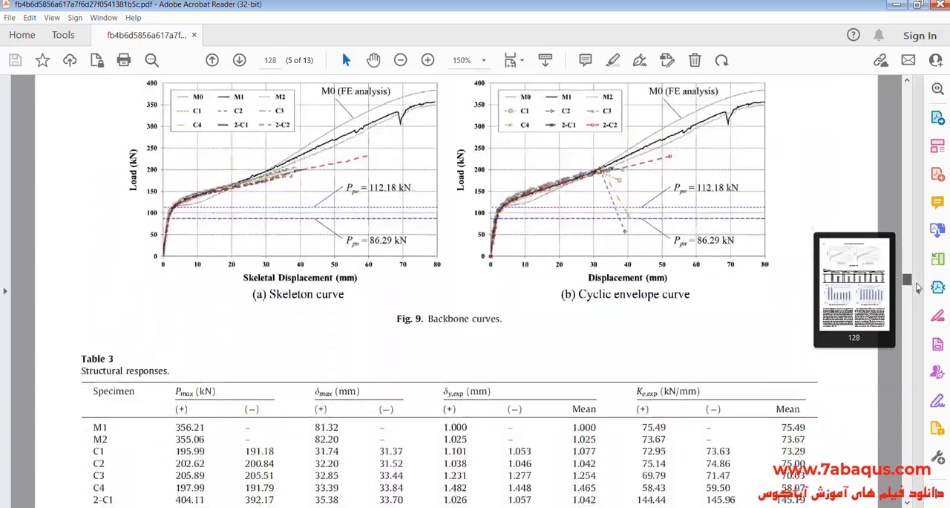
scroll(down, 3)
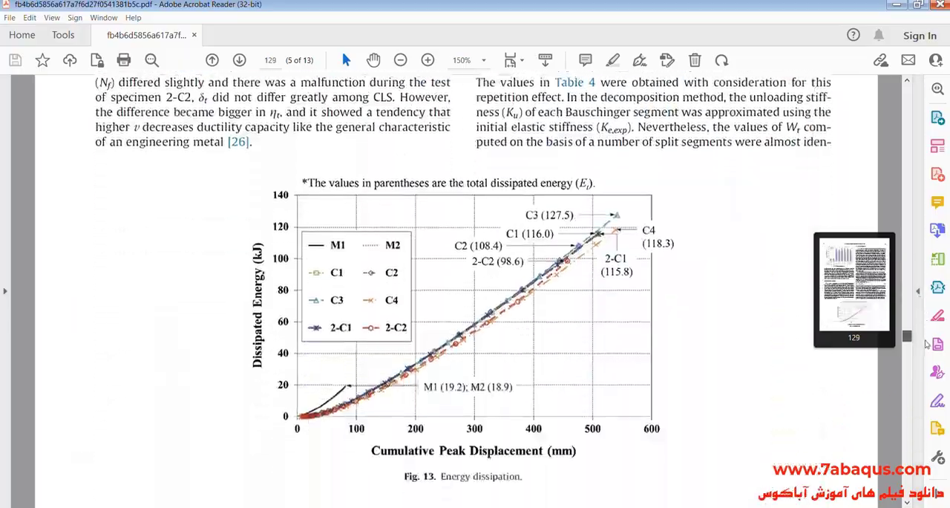
scroll(down, 3)
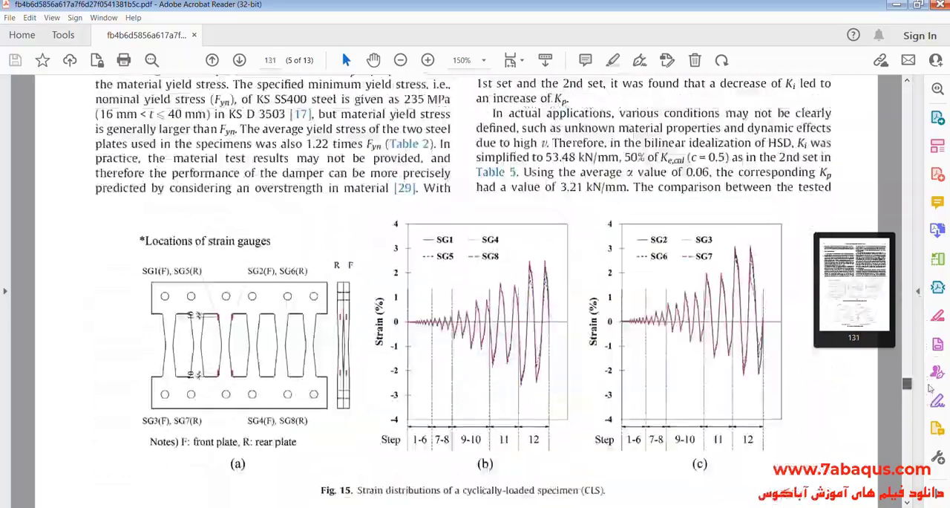
scroll(down, 3)
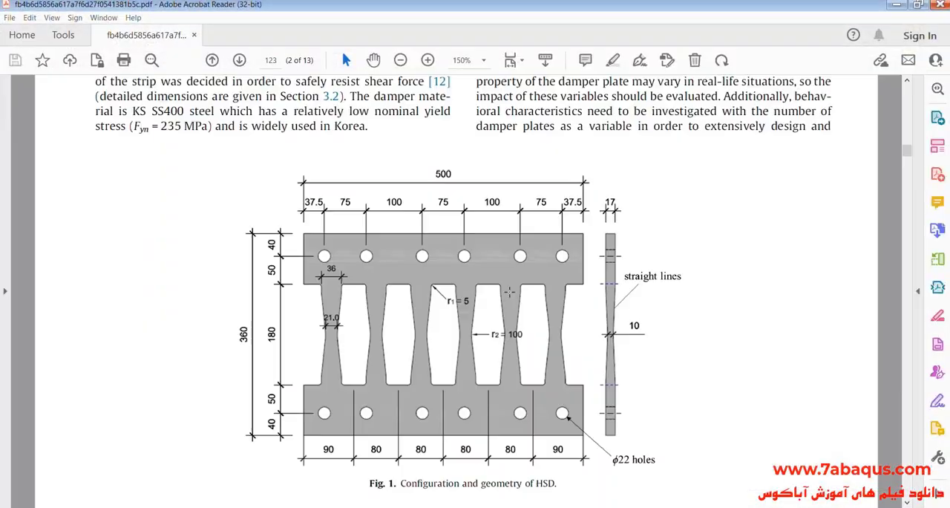
scroll(down, 3)
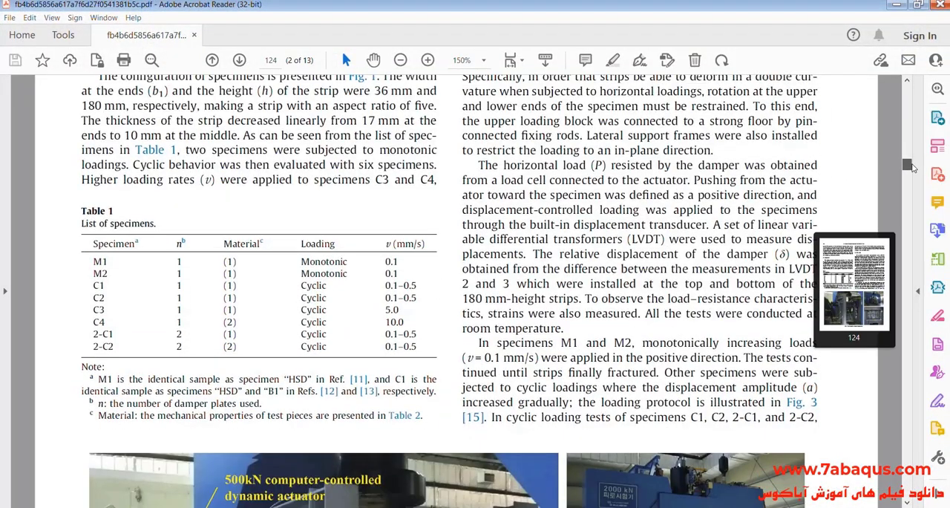
scroll(down, 3)
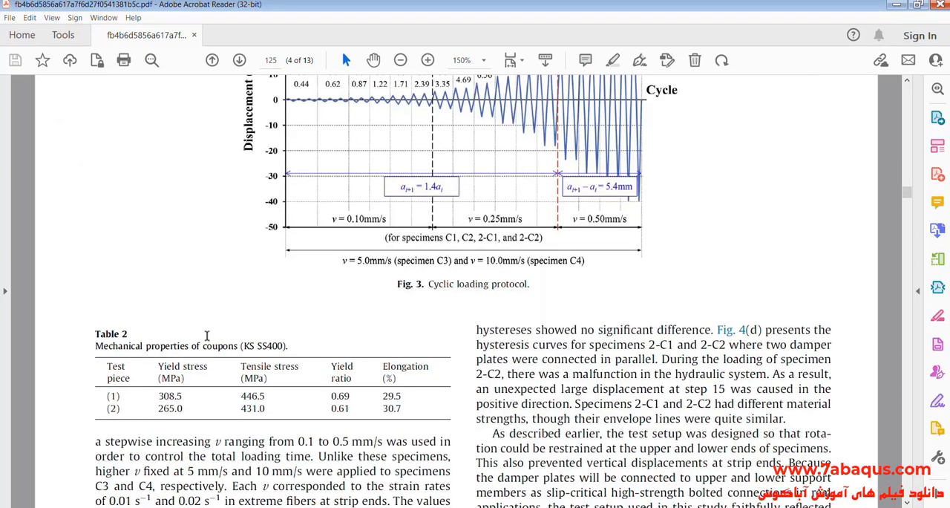
mouse_move(245, 344)
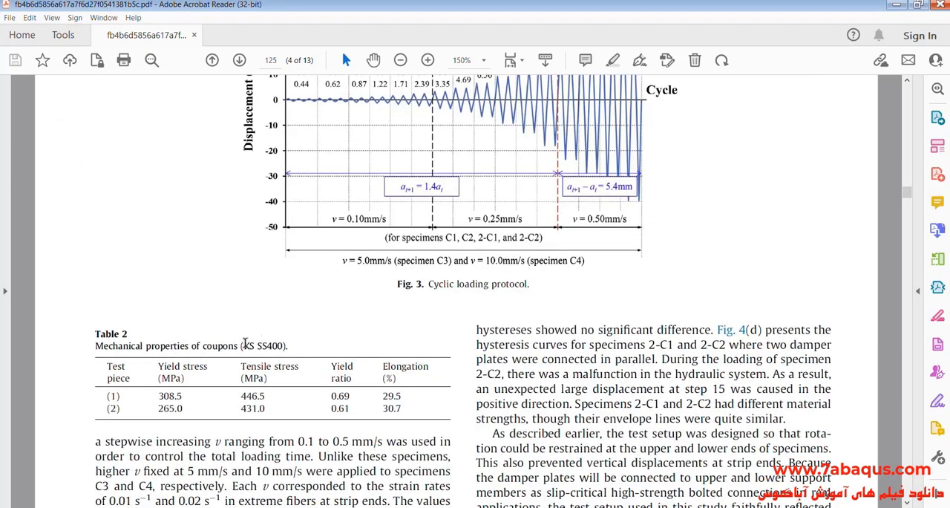
Create a new material named KS-SS400.
double_click(248, 346)
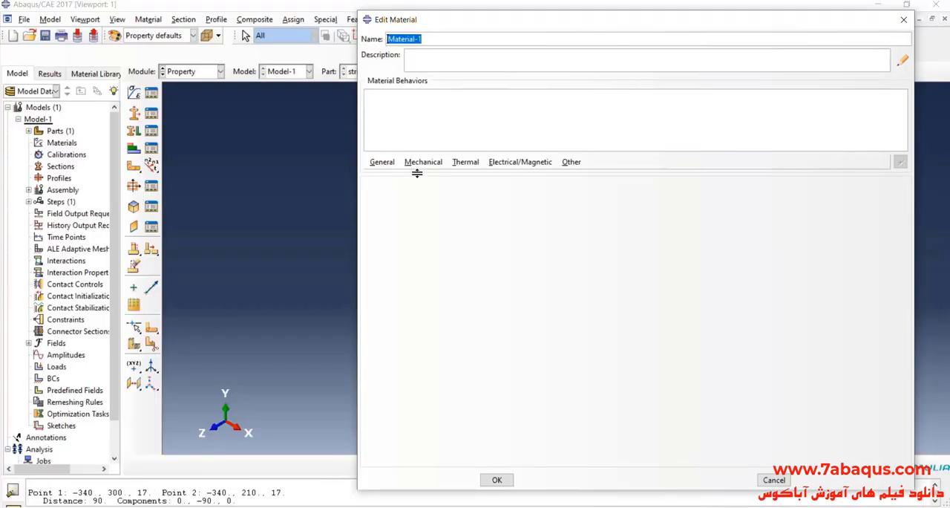
text(K5)
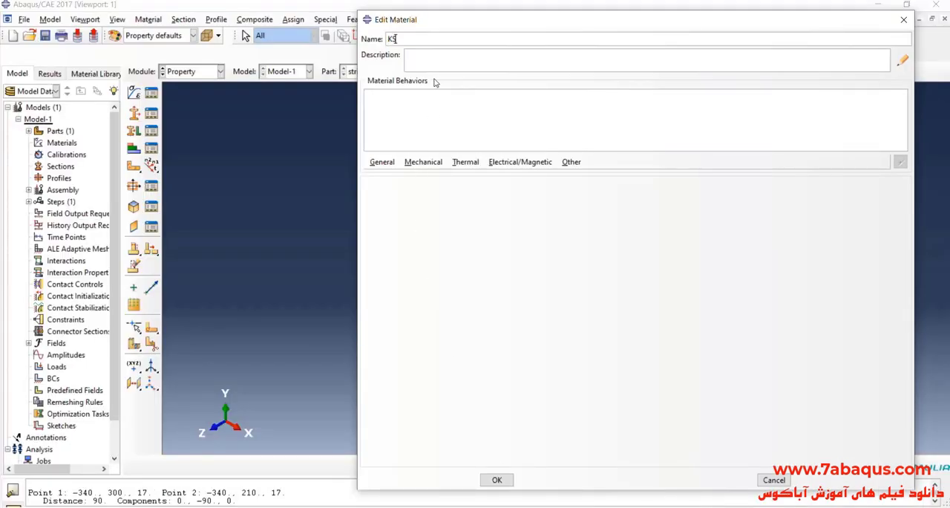
text(-SS4)
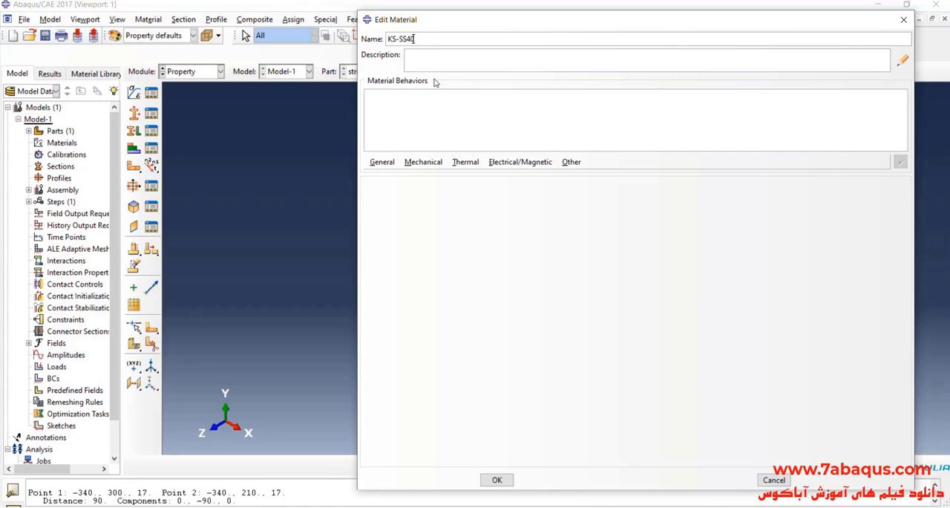
text(00)
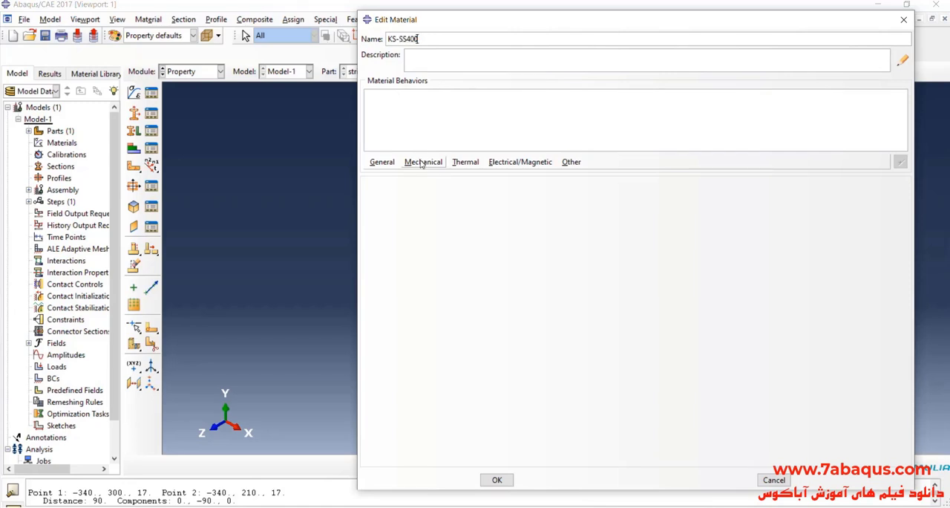
Add elastic behaviour with a Young's modulus of 200000.
click(423, 161)
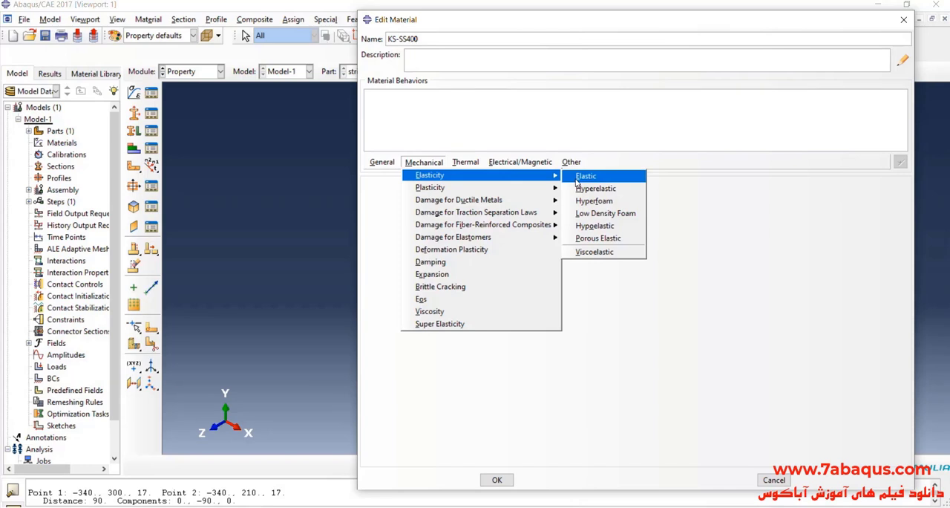
click(585, 176)
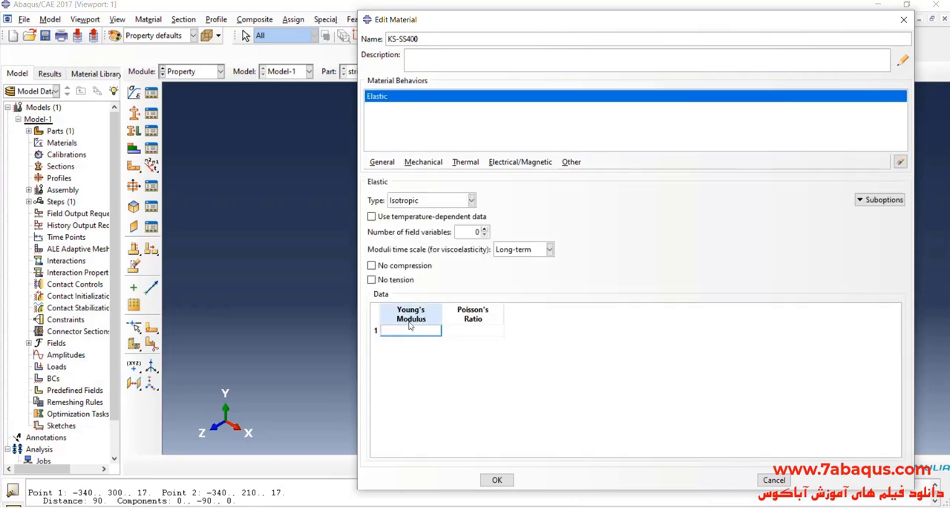
text(200000)
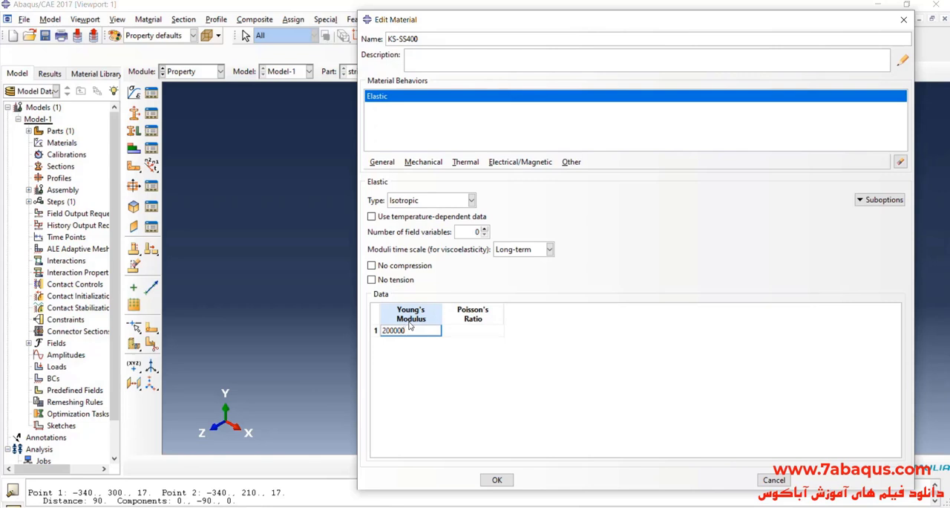
click(473, 330)
text(.3)
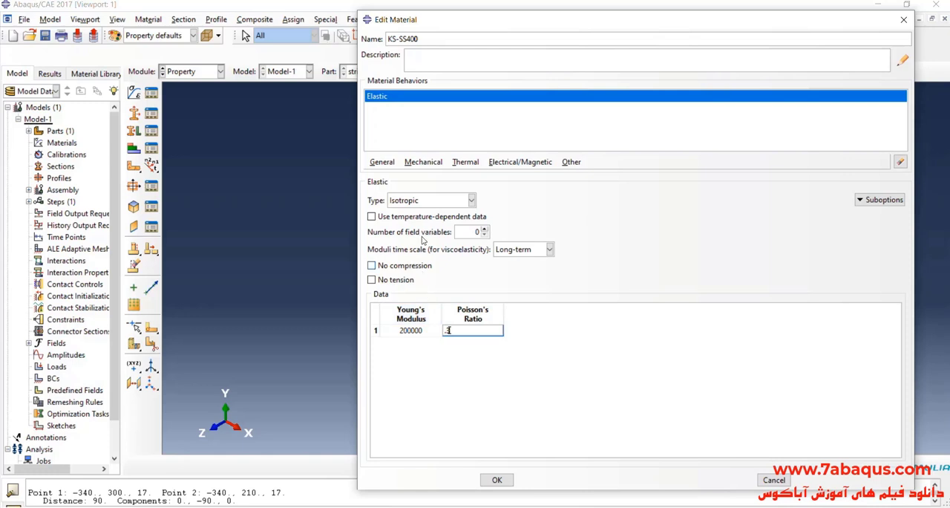
click(423, 161)
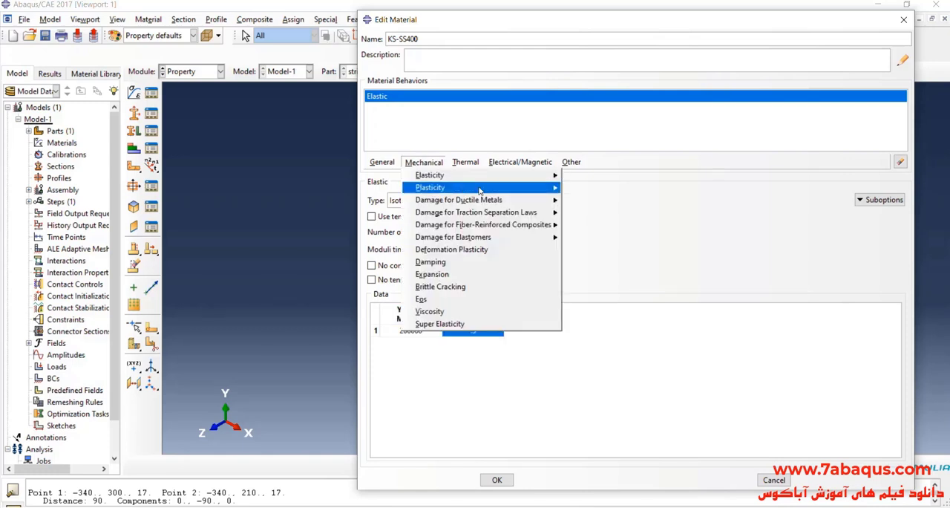
Add plasticity with yield stress 308.5 at zero plastic strain and 446.5 in row two.
click(429, 187)
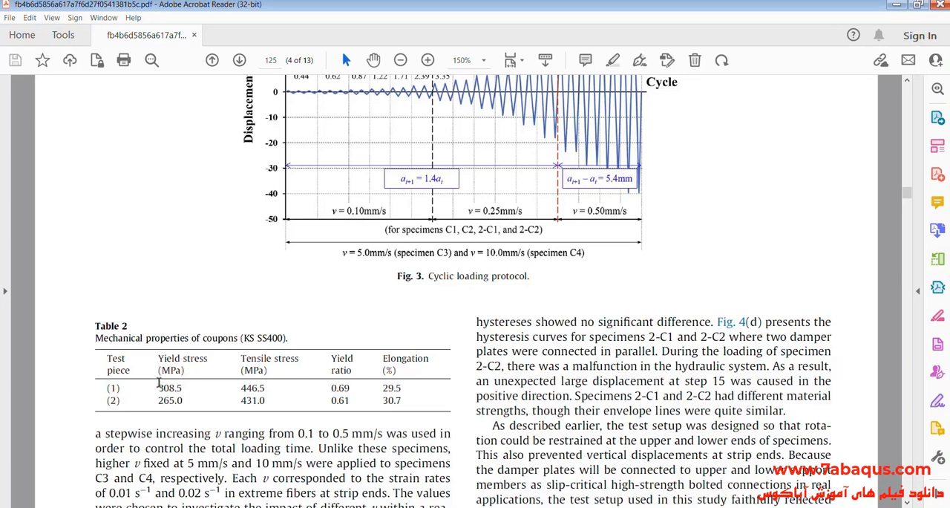
double_click(170, 388)
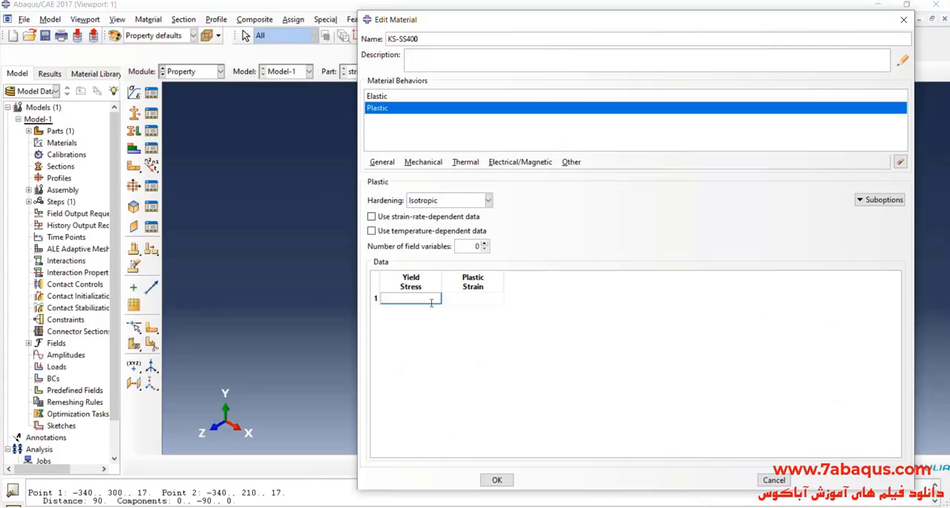
text(308.5)
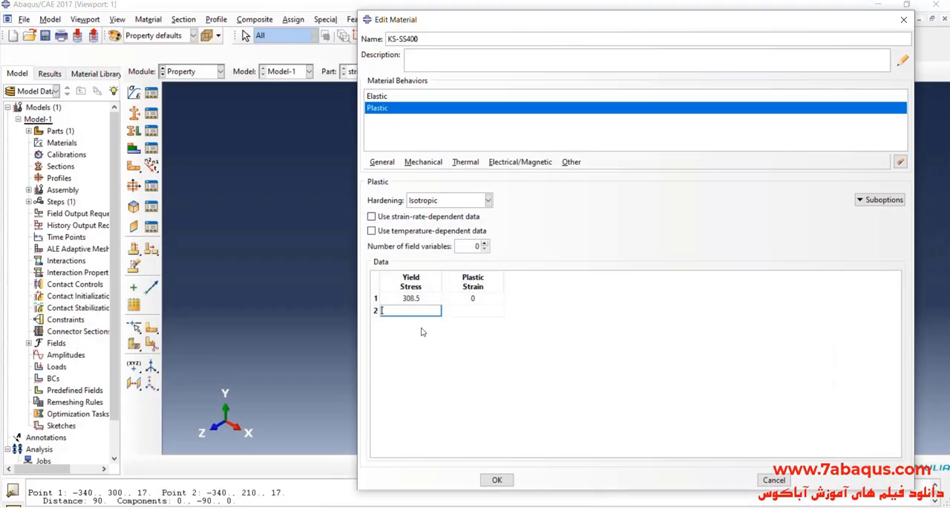
text(446.5)
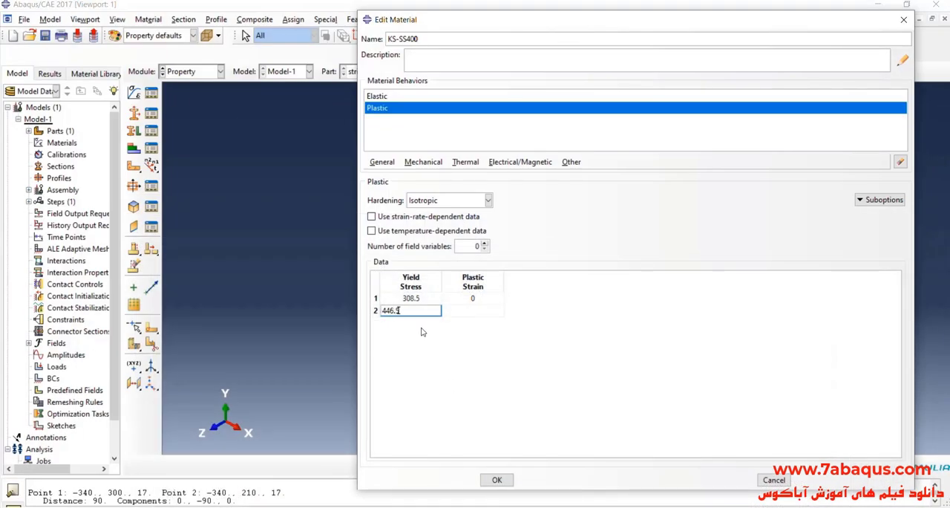
key(Tab)
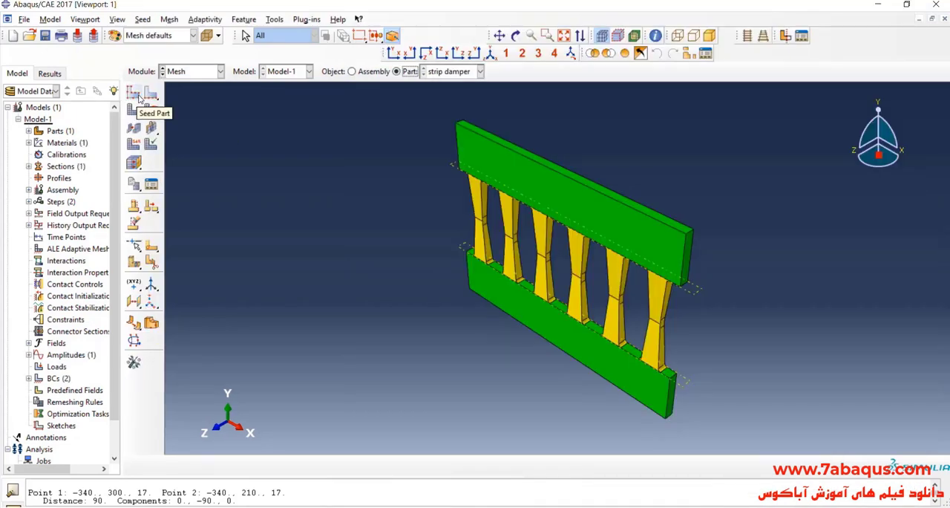
Seed the strip damper at global size 10 and mesh it, accepting technique changes (5568 elements).
click(134, 94)
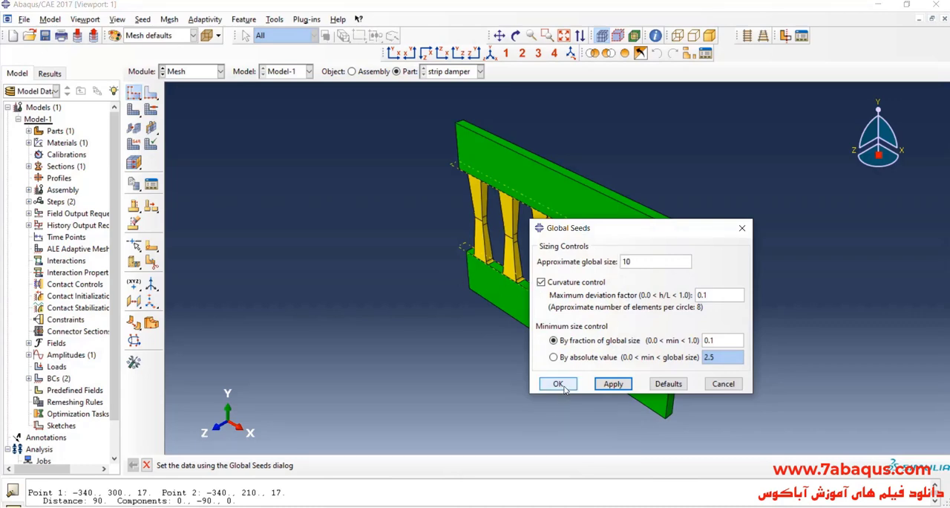
click(558, 383)
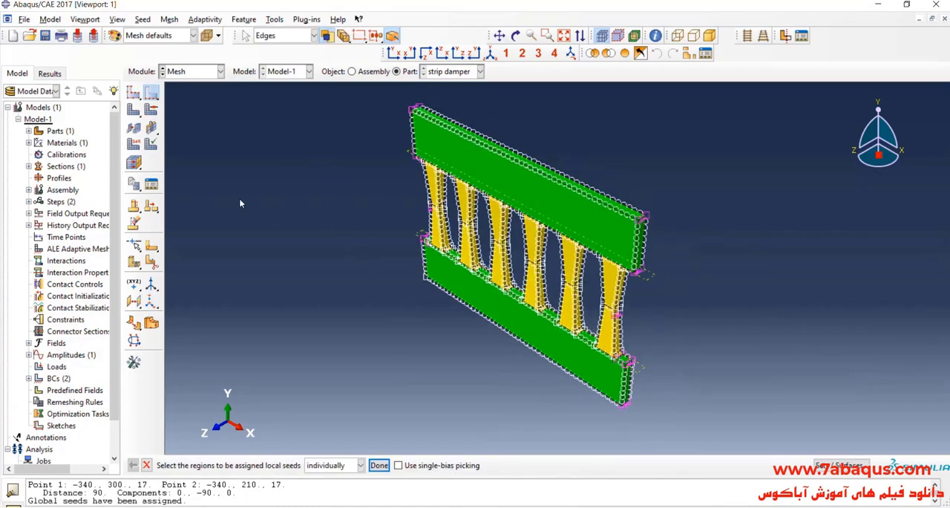
click(379, 465)
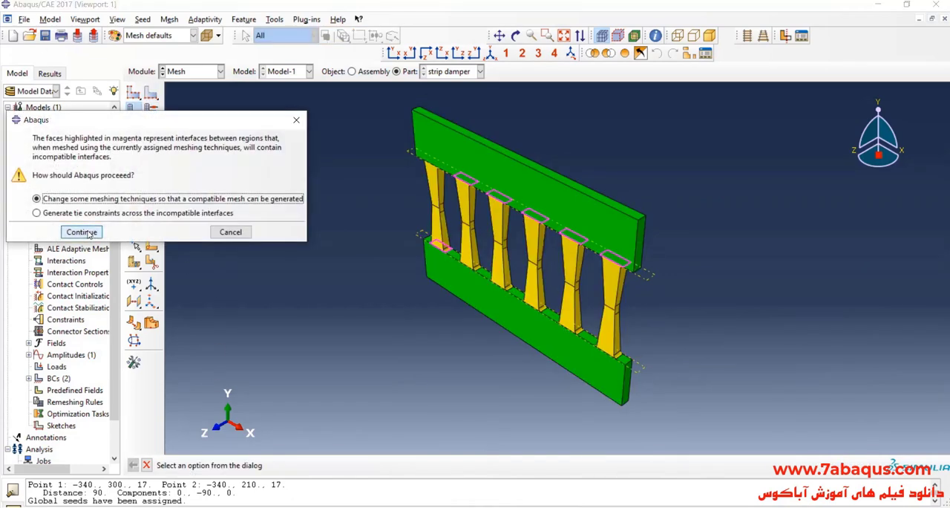
click(81, 232)
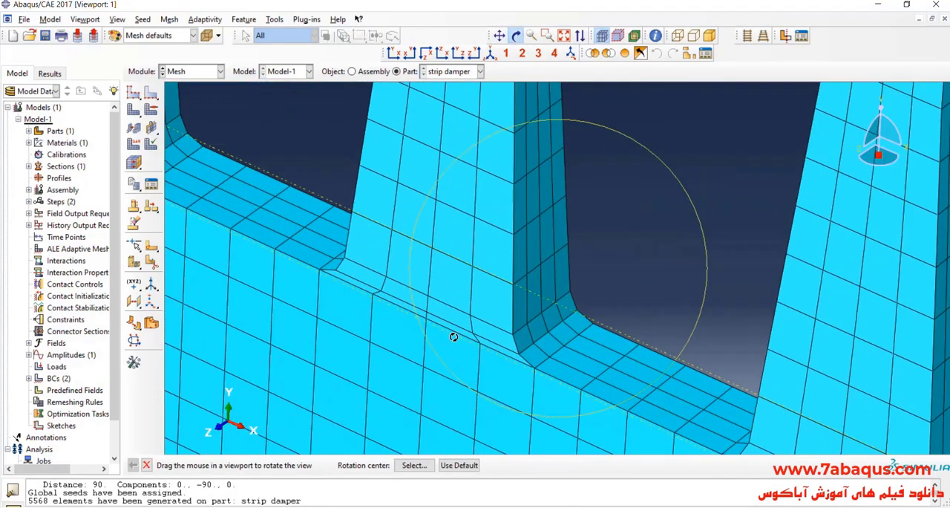
drag(454, 336, 481, 352)
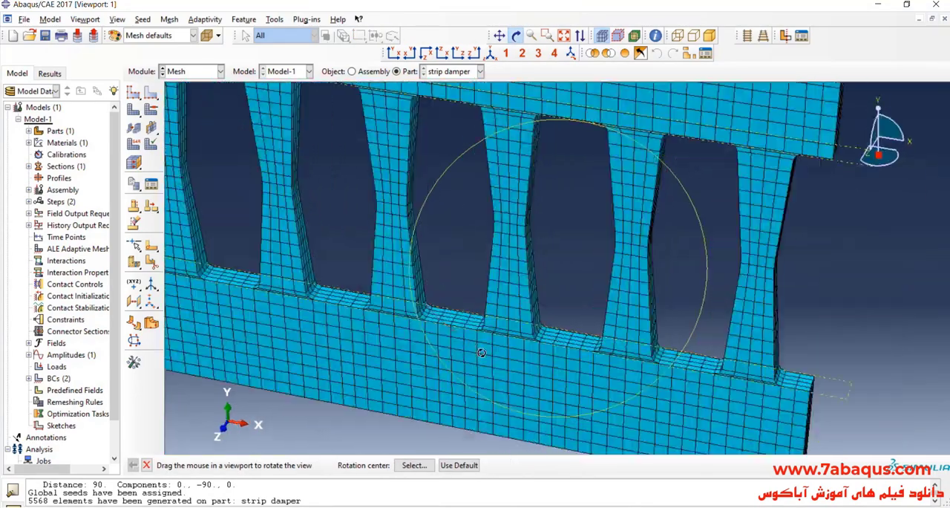
drag(481, 352, 649, 296)
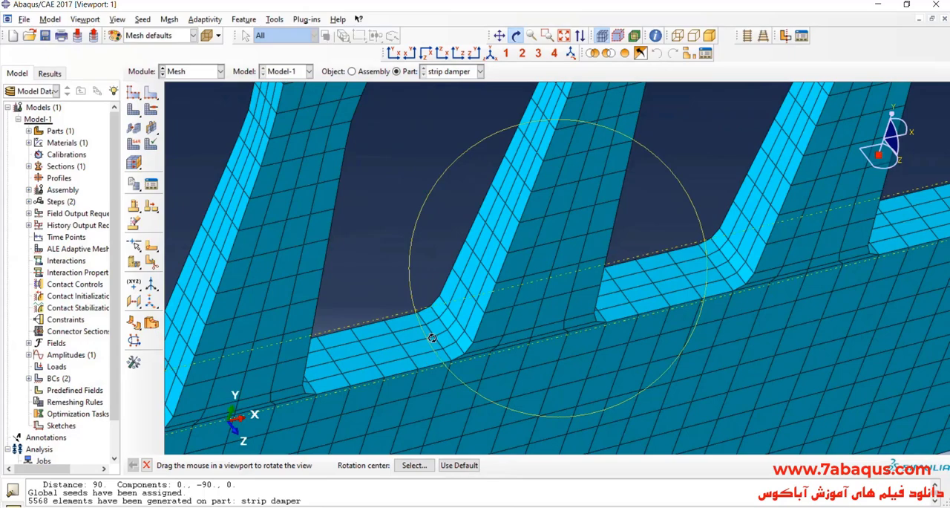
drag(433, 338, 509, 316)
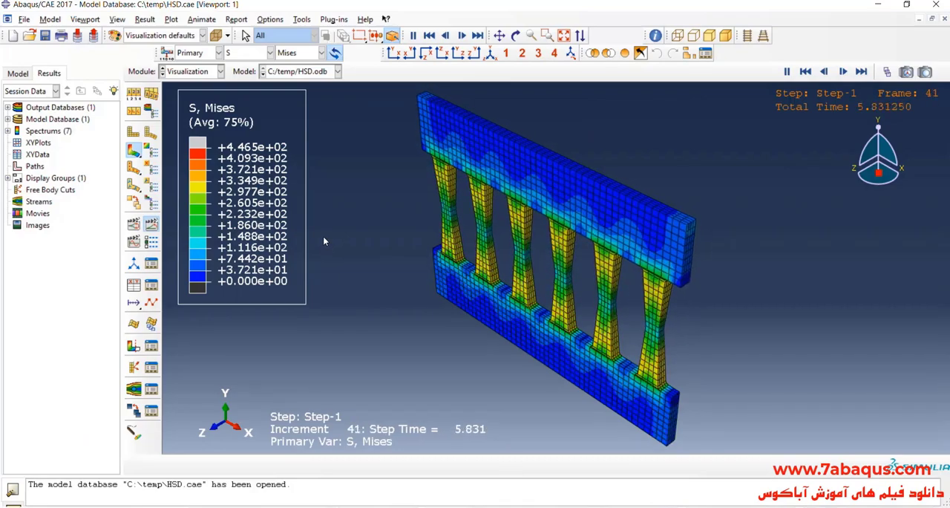
Play the HSD.odb von Mises contour animation on the deformed strip damper.
click(461, 35)
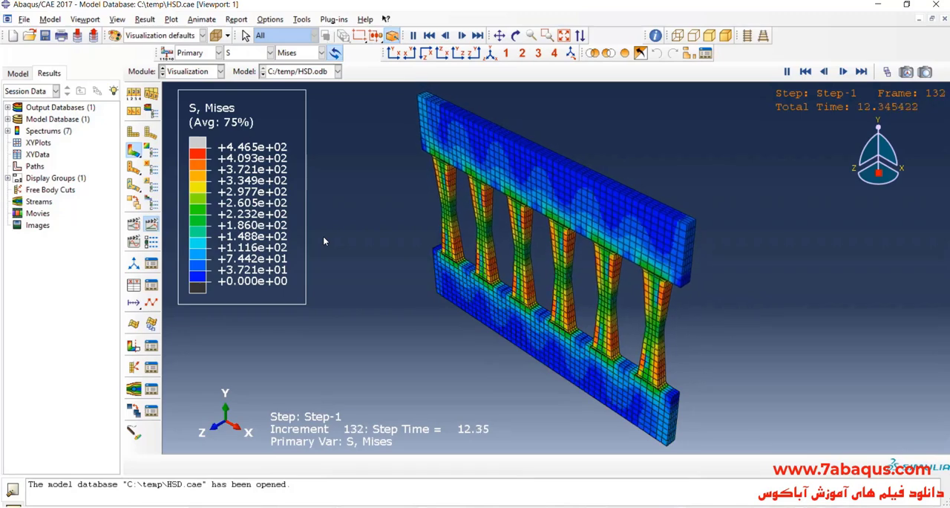
click(461, 35)
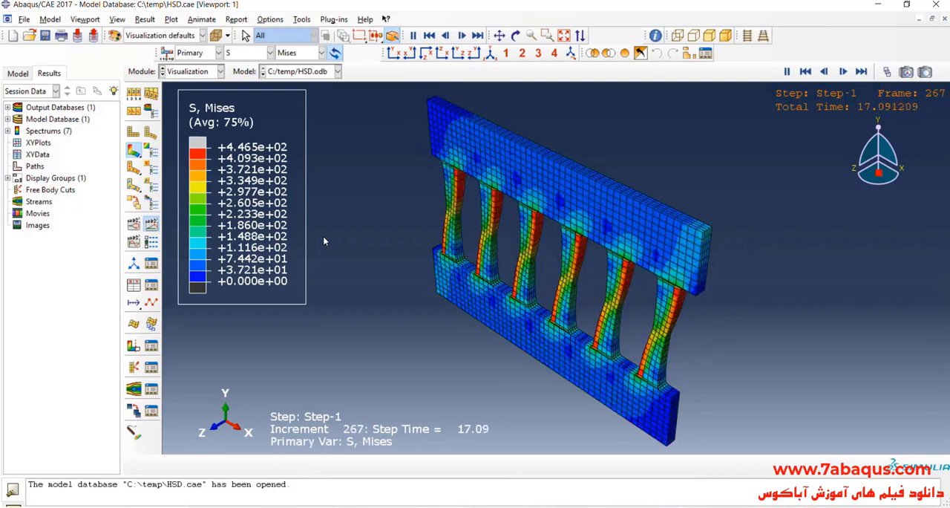
click(461, 35)
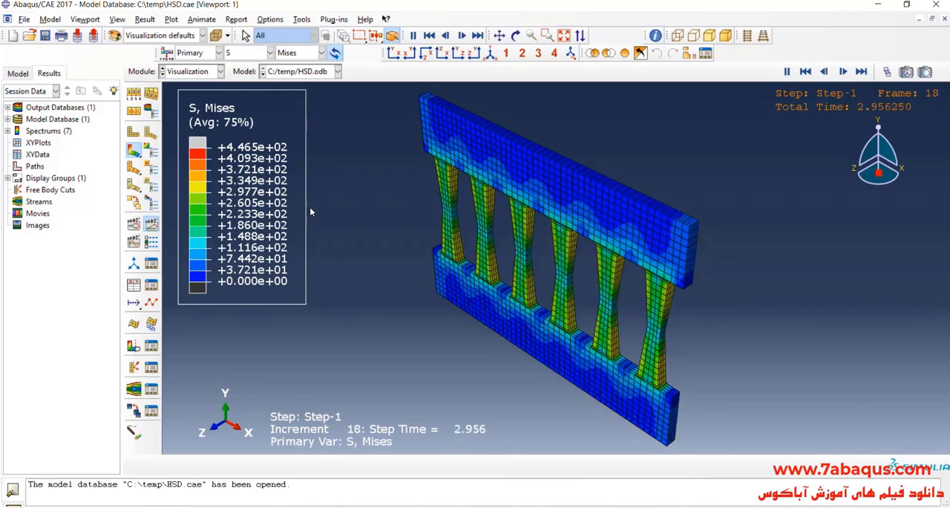
click(461, 35)
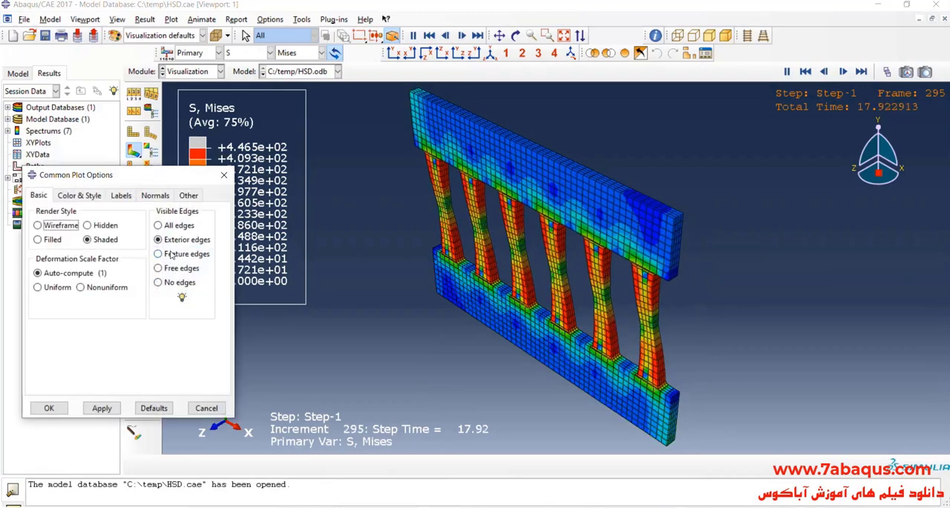
Switch visible edges to feature edges, then restore exterior edges in Common plot options.
click(158, 253)
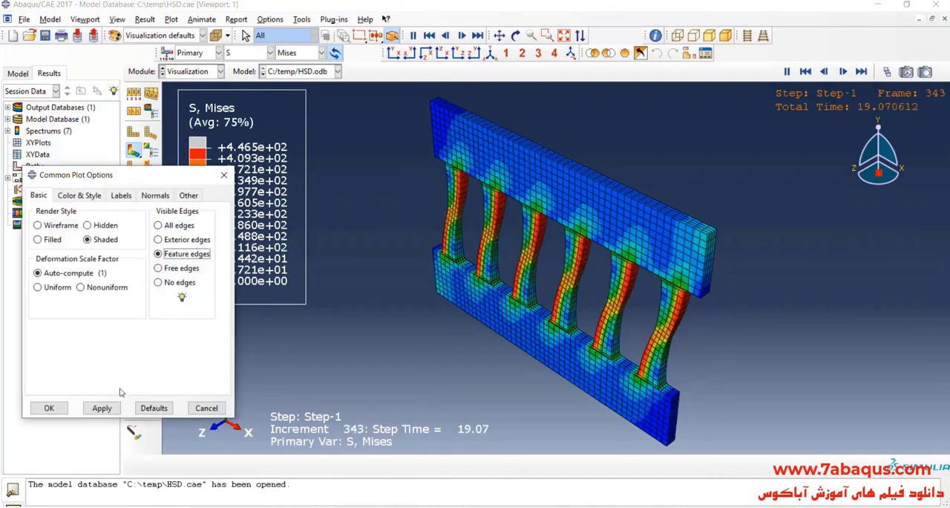
click(102, 407)
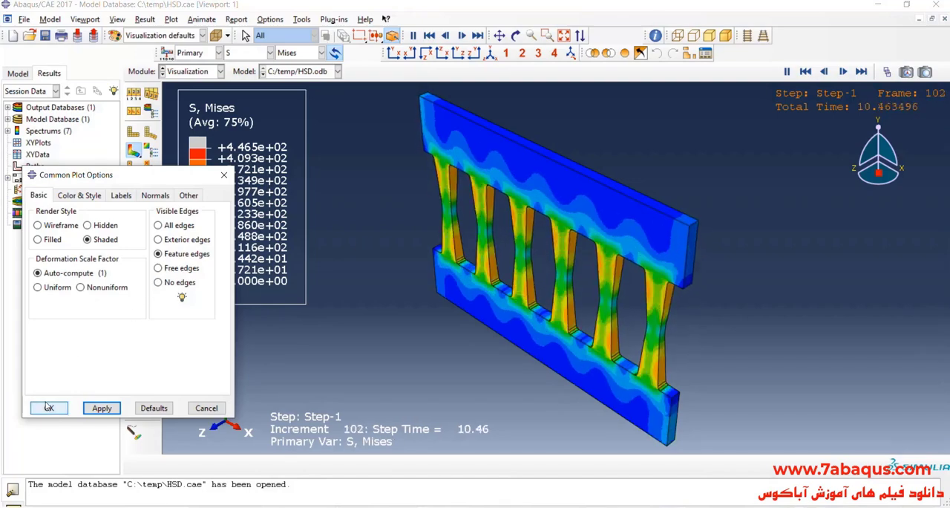
click(48, 407)
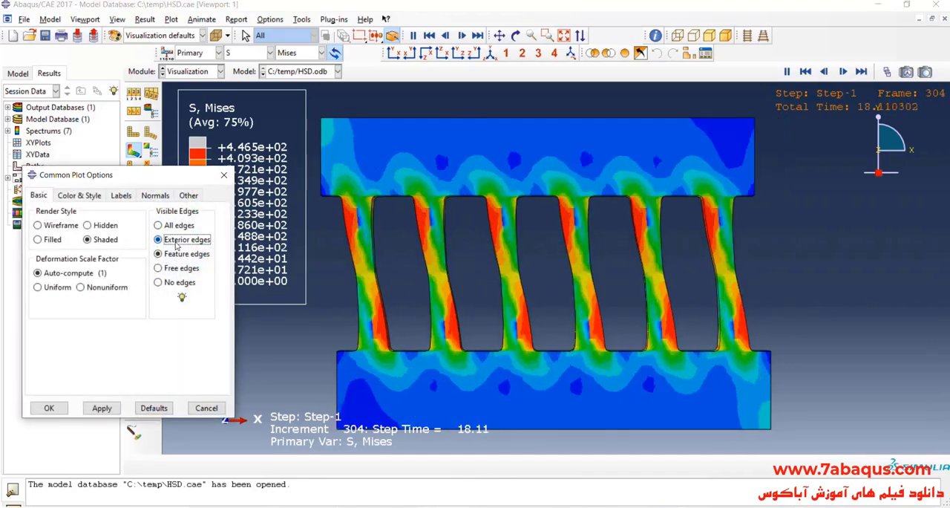
click(101, 408)
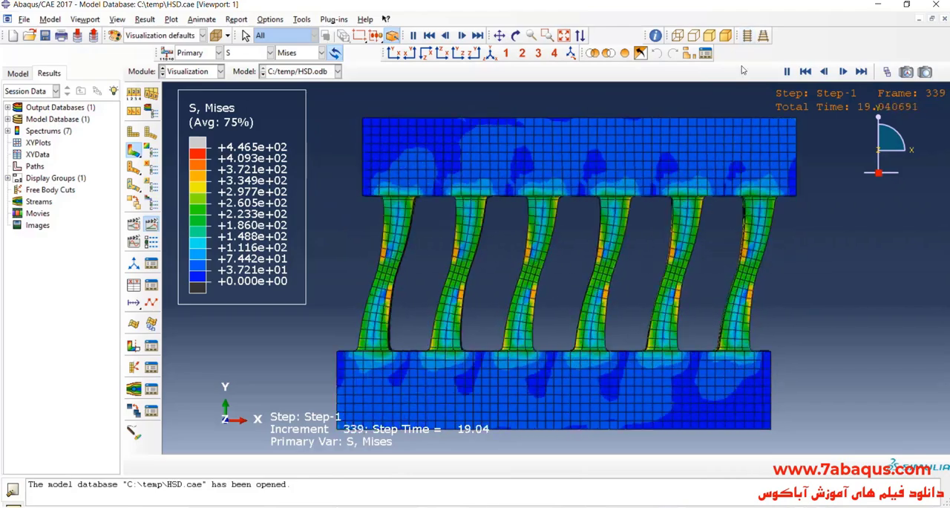
Stop the stress animation and open the Frame Selector for Step-1.
click(842, 71)
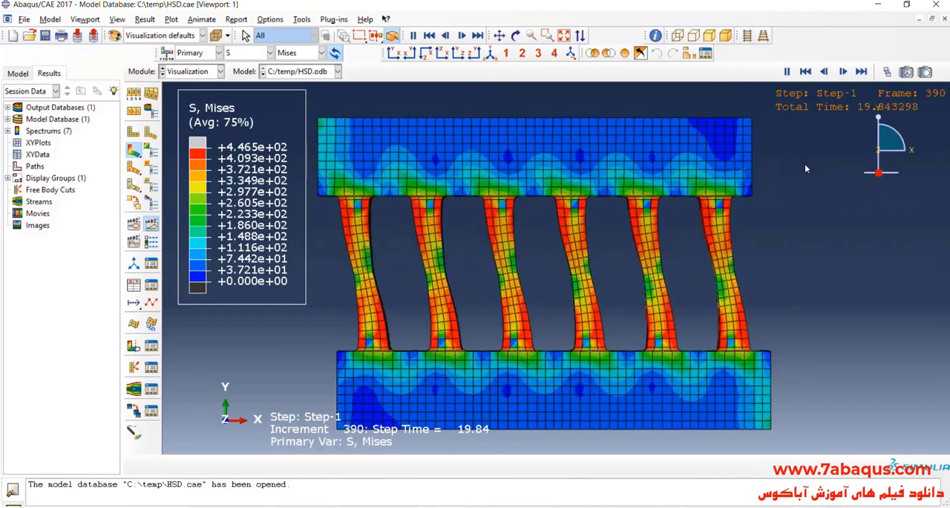
click(805, 71)
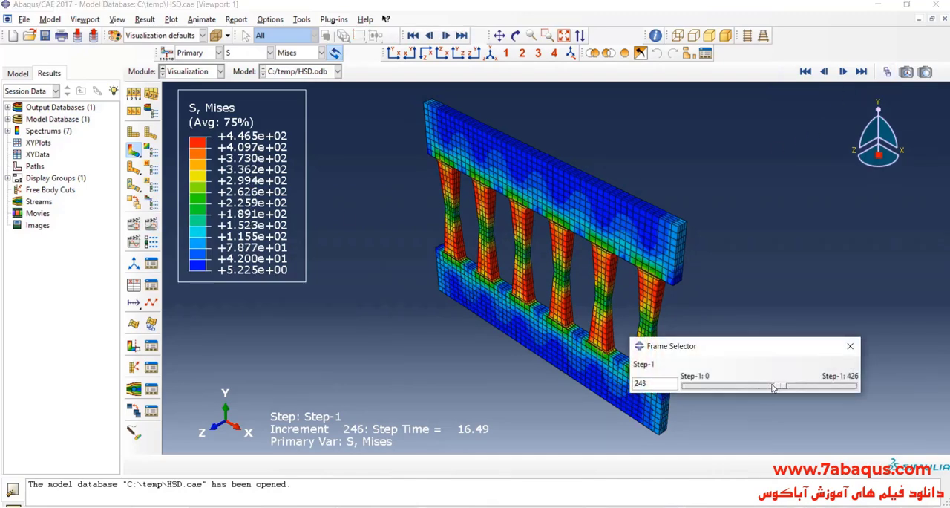
Drag the frame slider past frame 272 to the final frame, 426.
drag(773, 386, 783, 384)
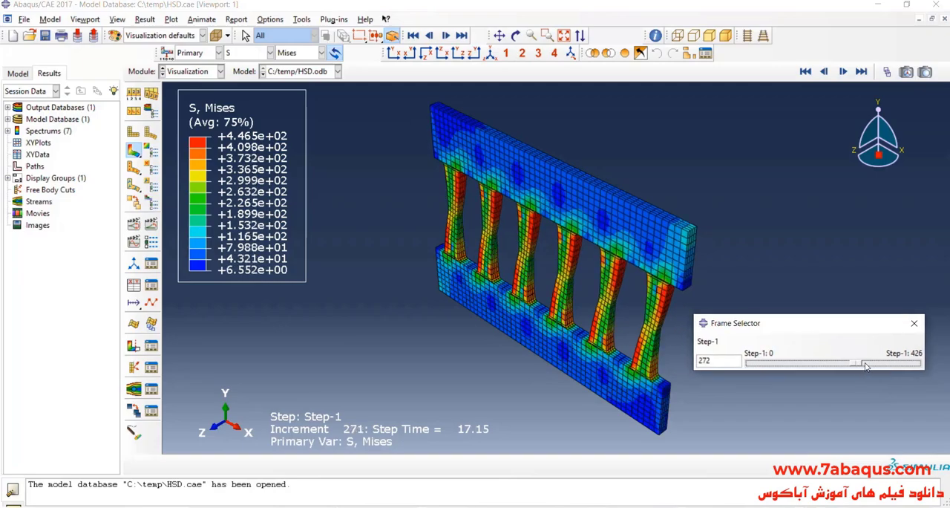
drag(858, 364, 921, 364)
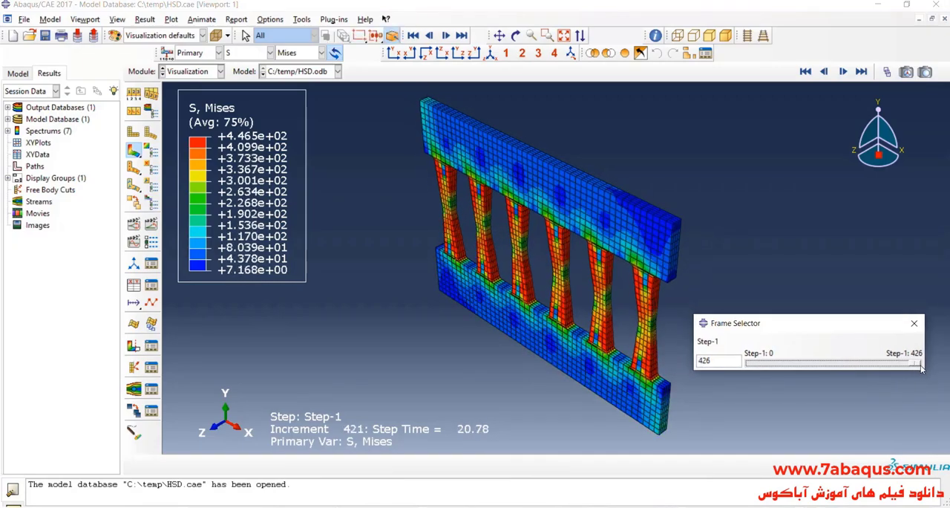
drag(920, 363, 891, 363)
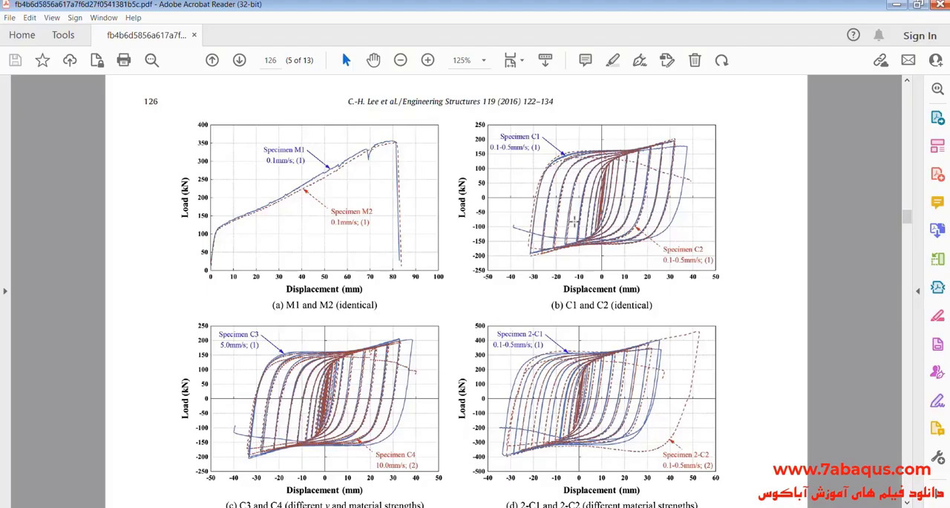
mouse_move(609, 261)
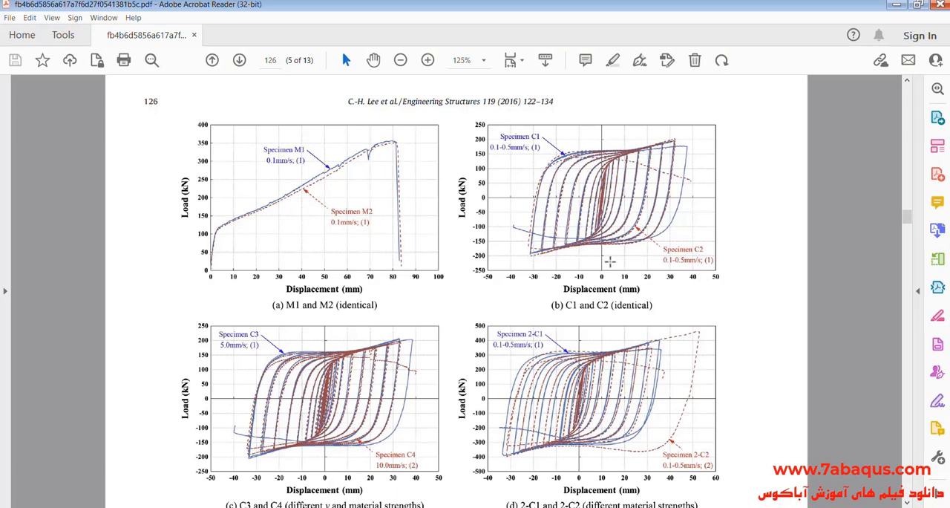
mouse_move(594, 262)
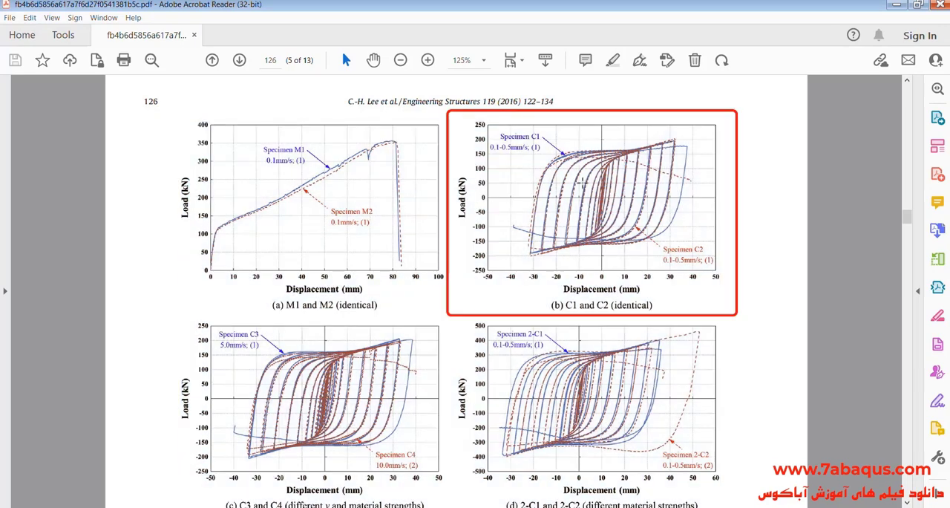
mouse_move(631, 141)
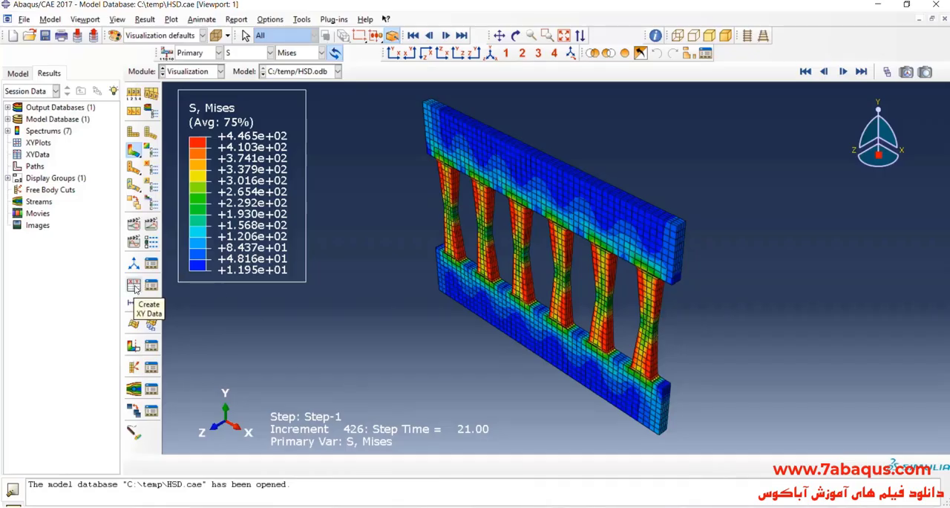
Open History Output XY data and select all RF1 reaction-force outputs.
click(133, 286)
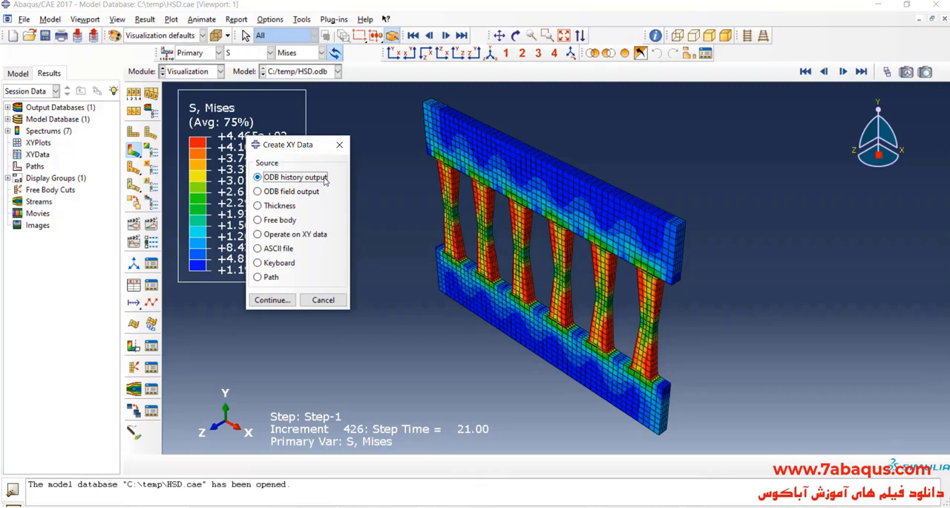
click(272, 300)
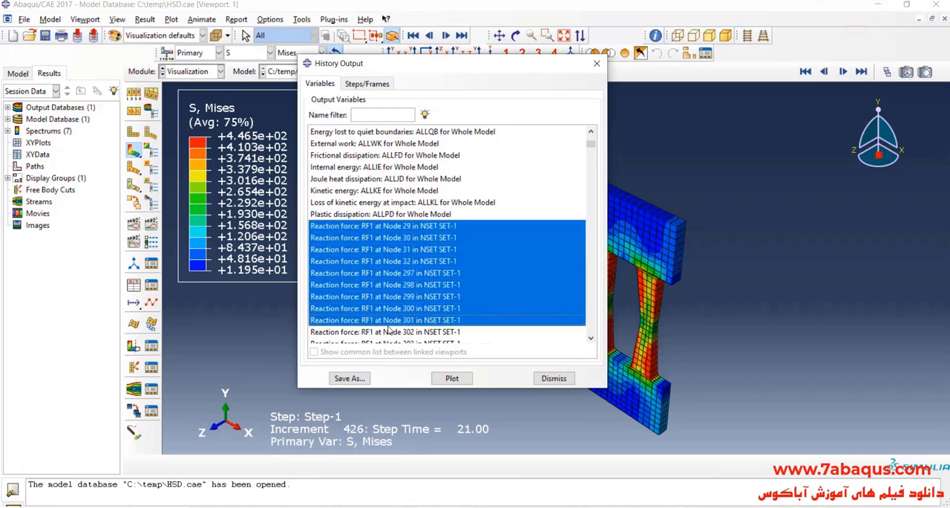
scroll(down, 3)
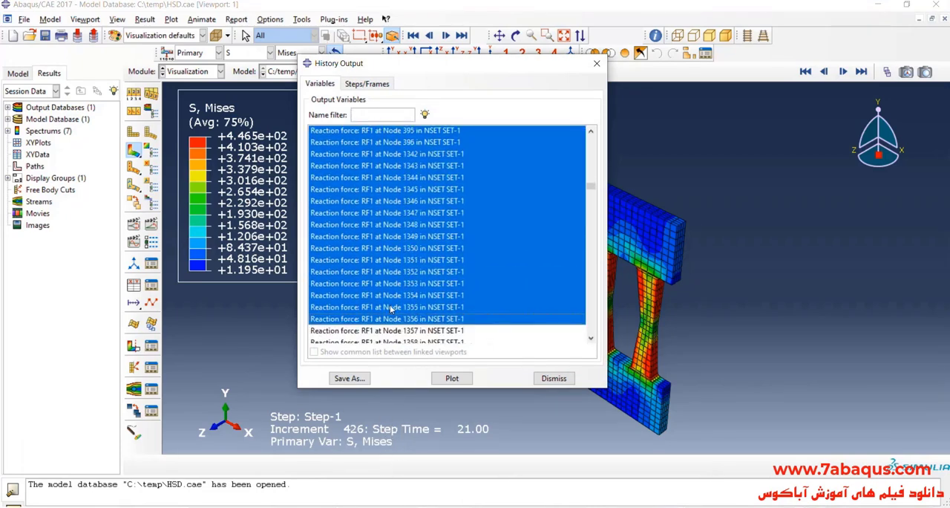
scroll(down, 3)
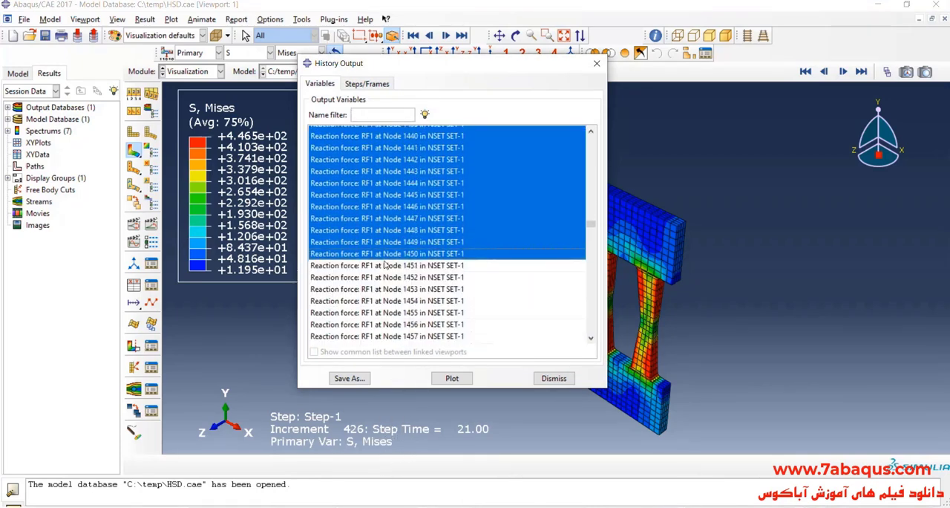
scroll(down, 3)
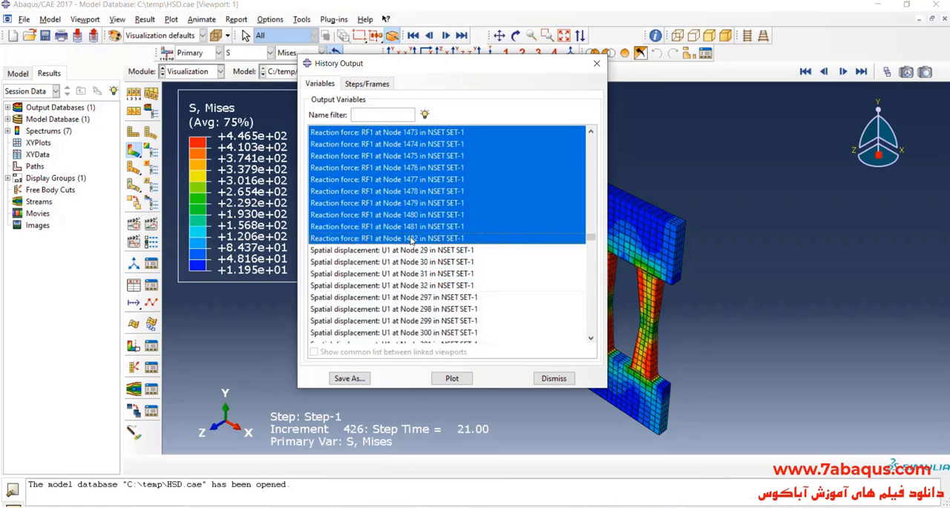
Save the summed RF1 forces as 'Total force' and save U1 at Node 29.
click(349, 378)
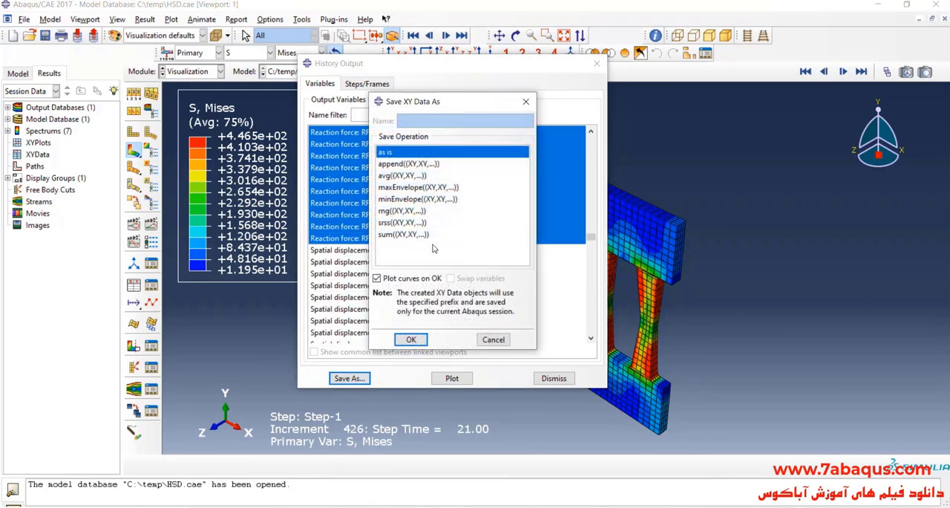
click(402, 234)
text(T)
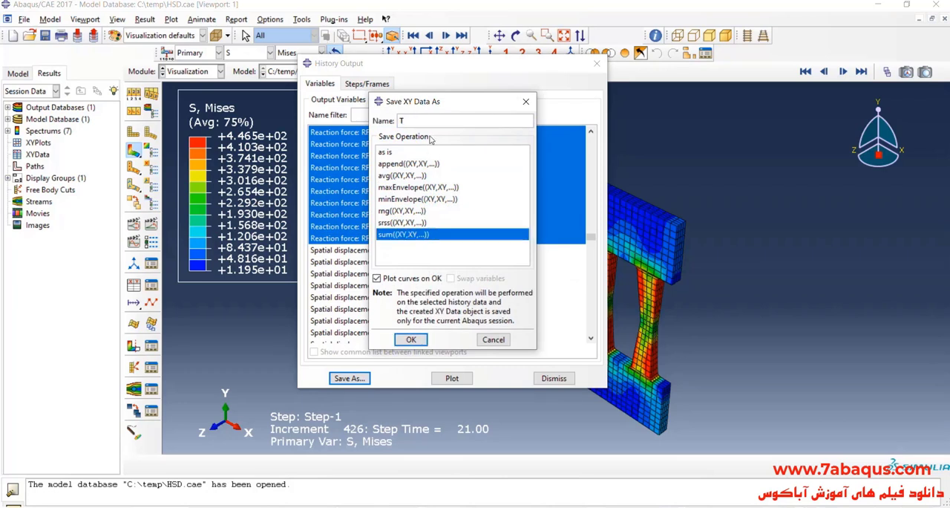
text(otal fo)
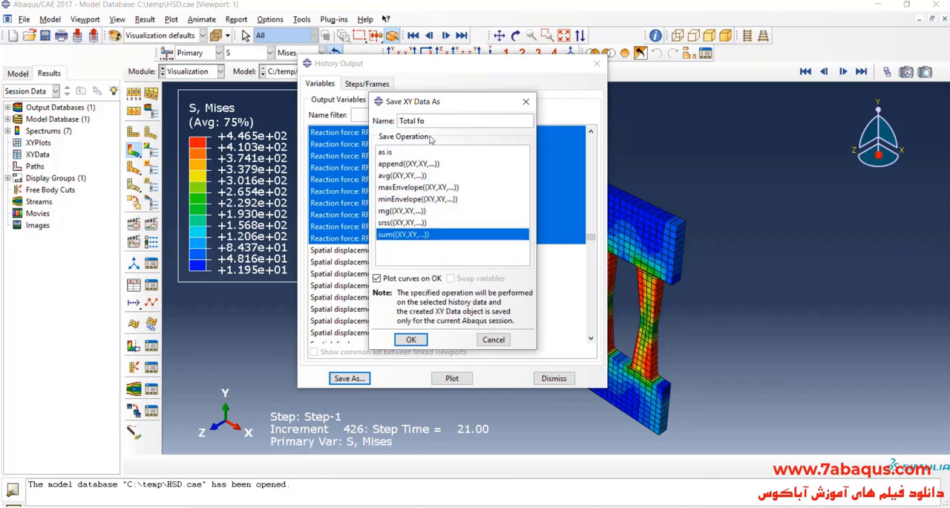
text(rce)
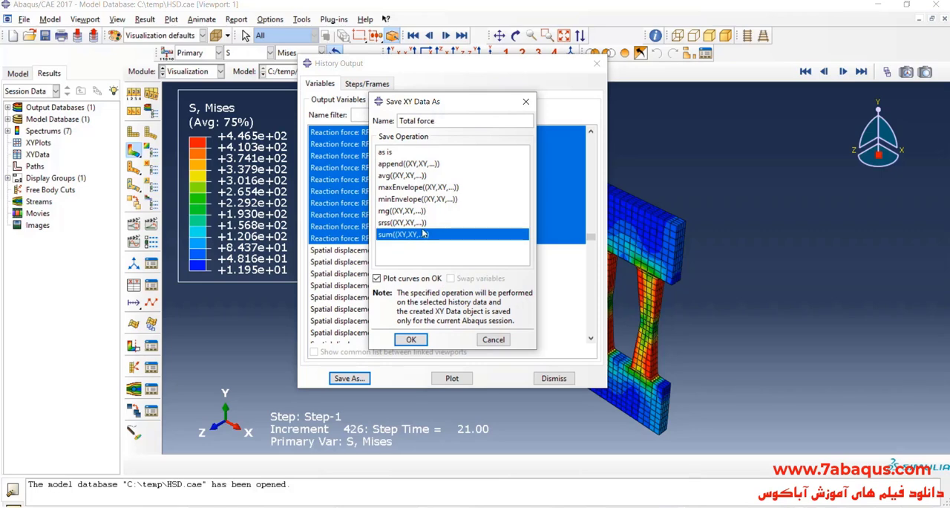
click(411, 340)
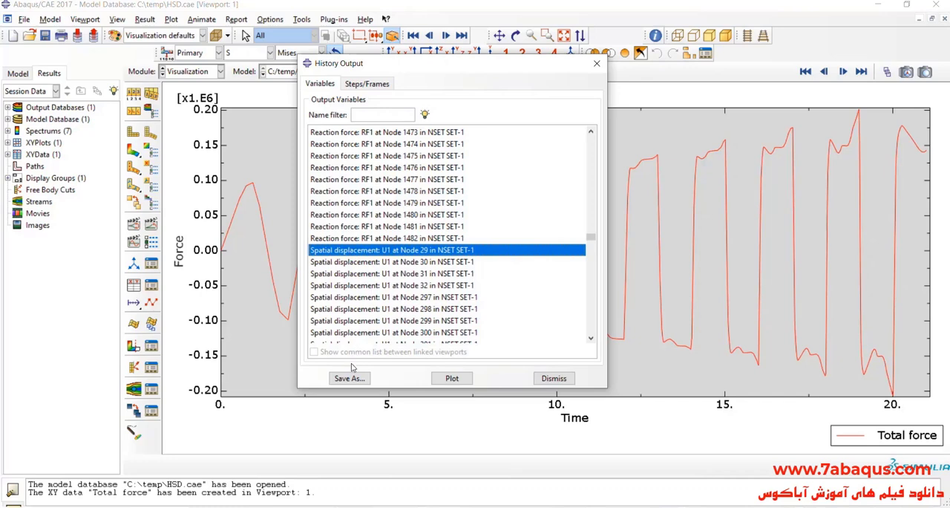
click(451, 378)
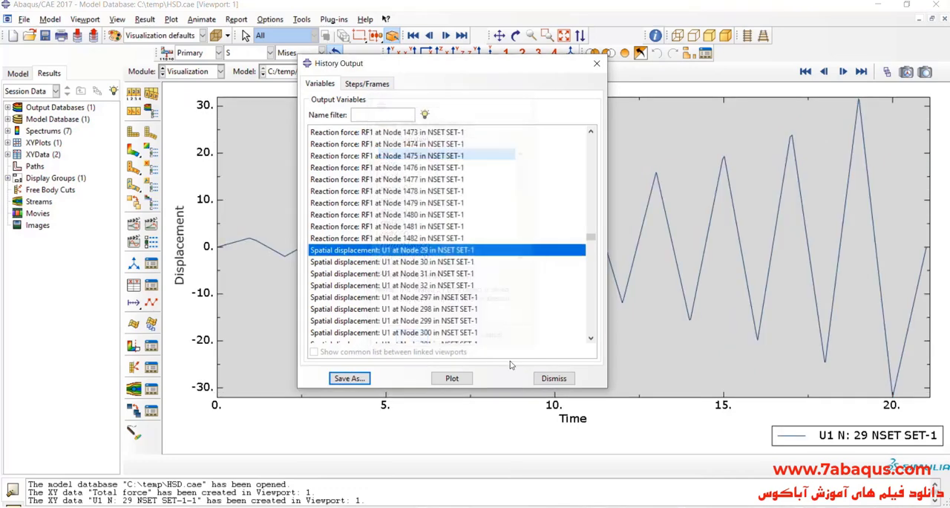
click(553, 378)
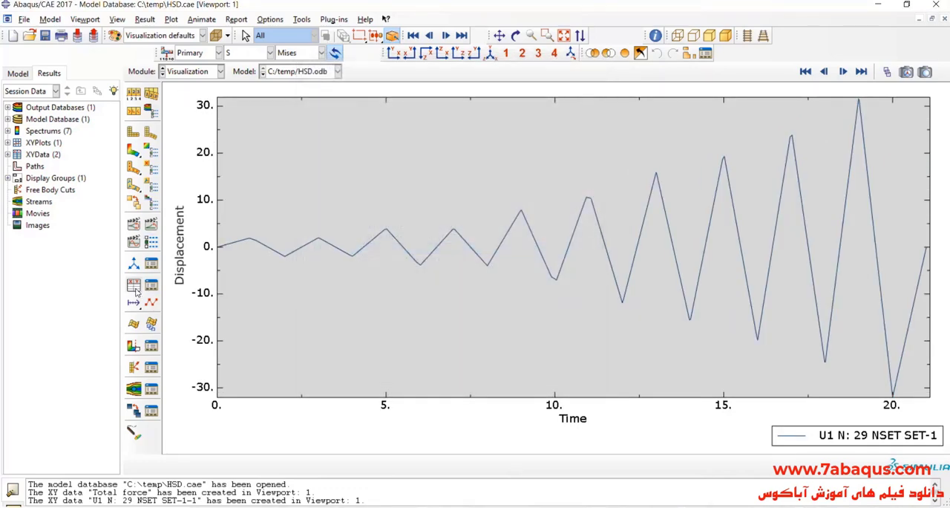
mouse_move(133, 285)
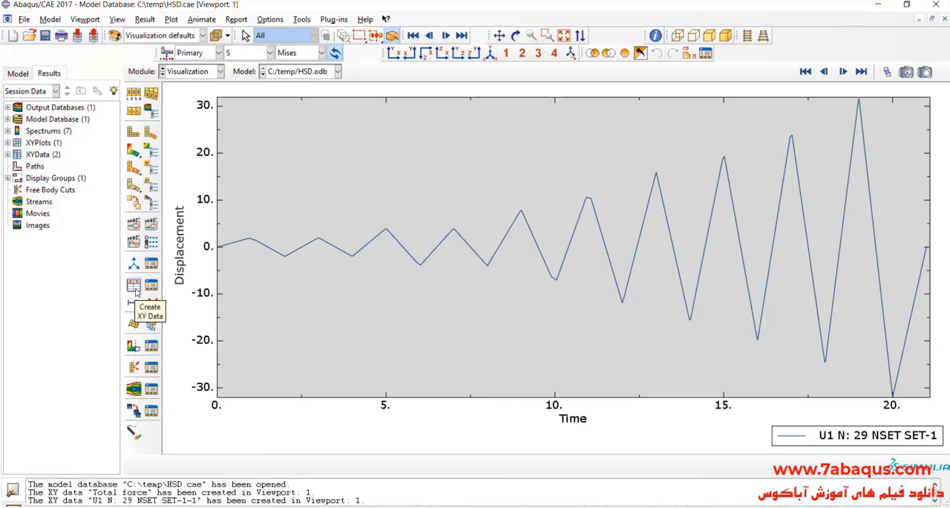
Combine node 29 U1 with Total force into XYData-1, plot it, and open its table.
click(133, 284)
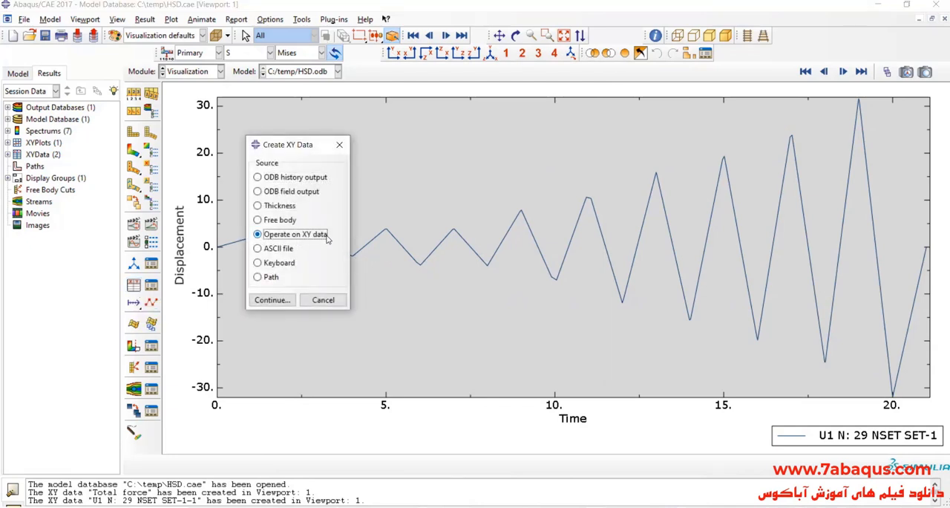
click(271, 299)
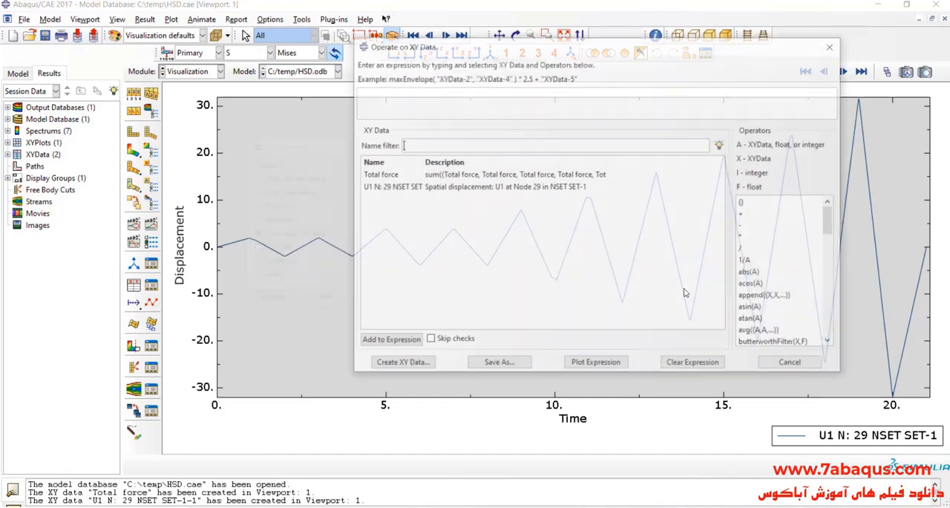
double_click(763, 308)
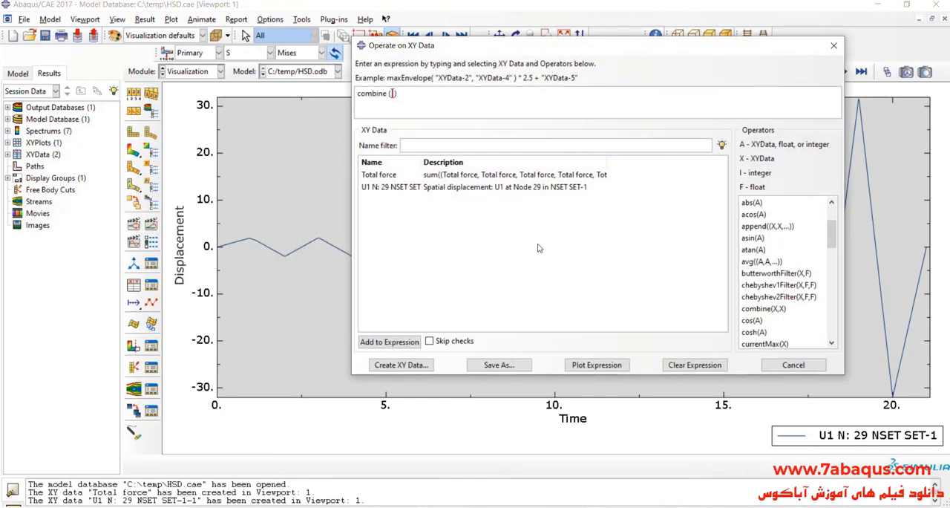
mouse_move(401, 192)
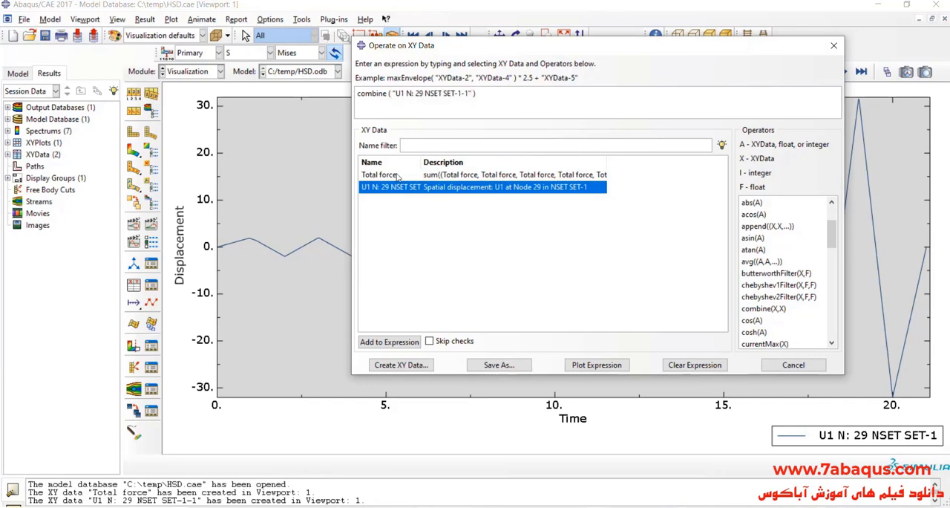
click(498, 364)
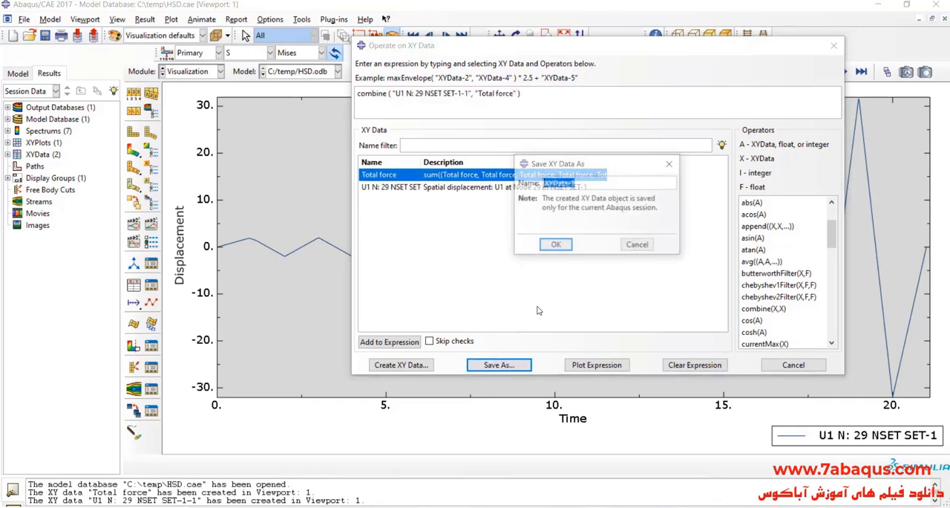
click(555, 244)
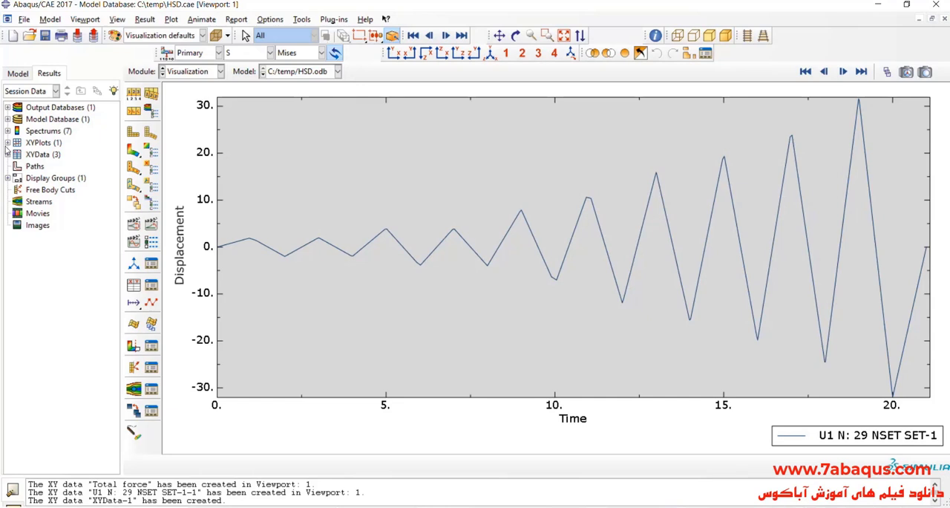
double_click(38, 190)
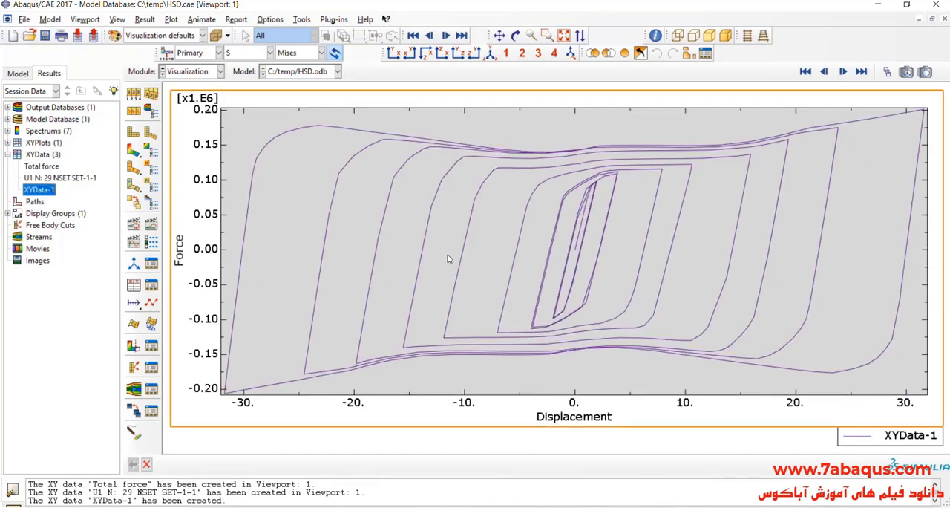
mouse_move(559, 258)
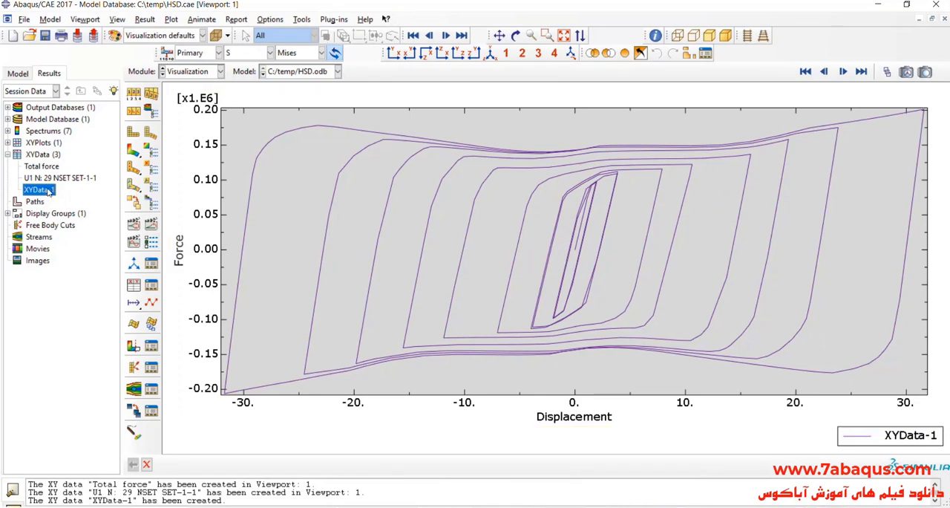
double_click(38, 189)
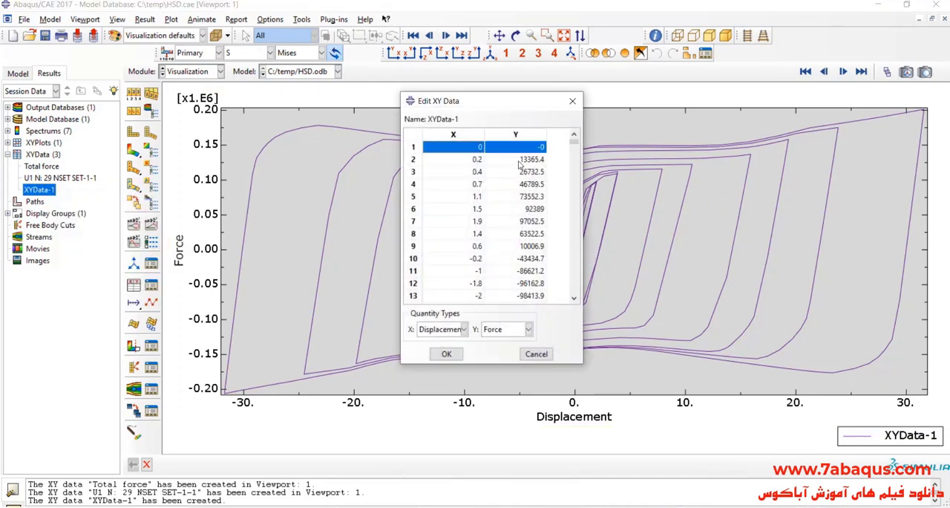
Scroll the XYData-1 table and copy its 408 displacement and force rows.
scroll(down, 3)
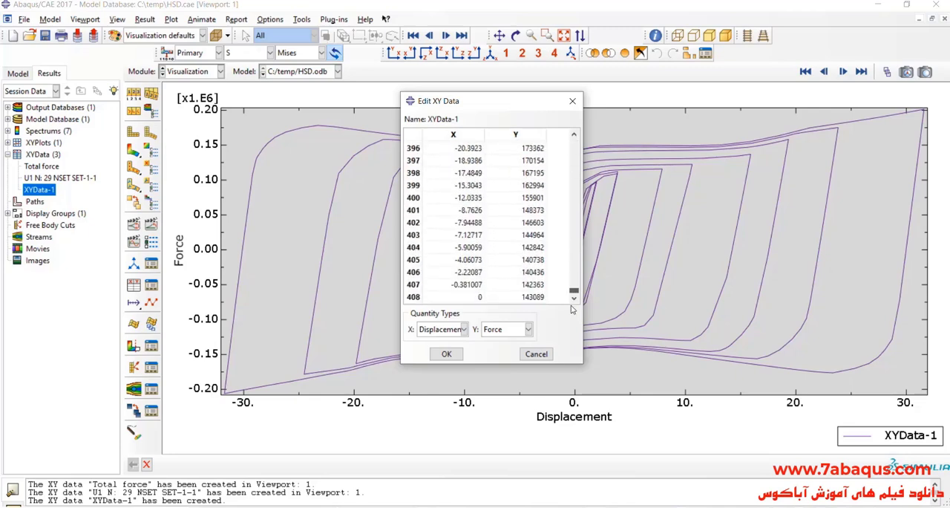
right_click(515, 210)
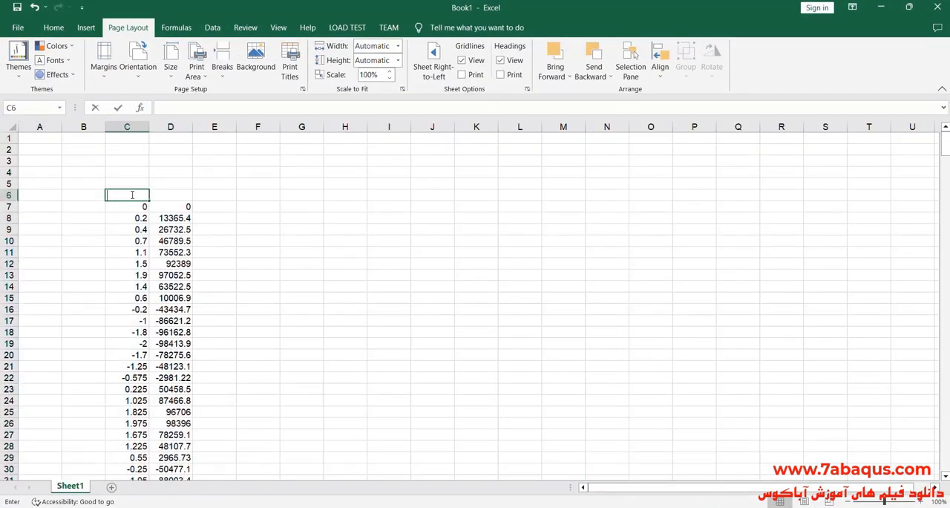
Enter the column headers 'Displacement (mm)' and 'Force (N)' in C6 and D6.
text(D)
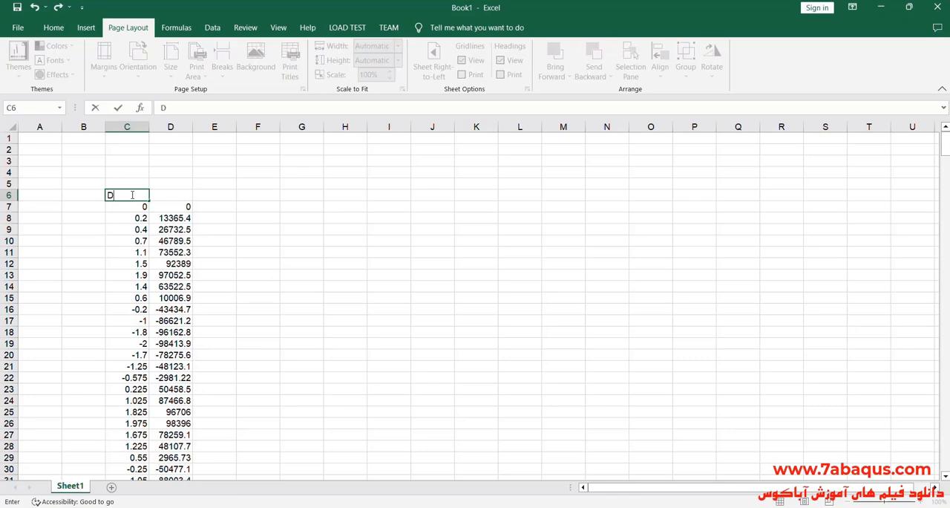
text(ispla)
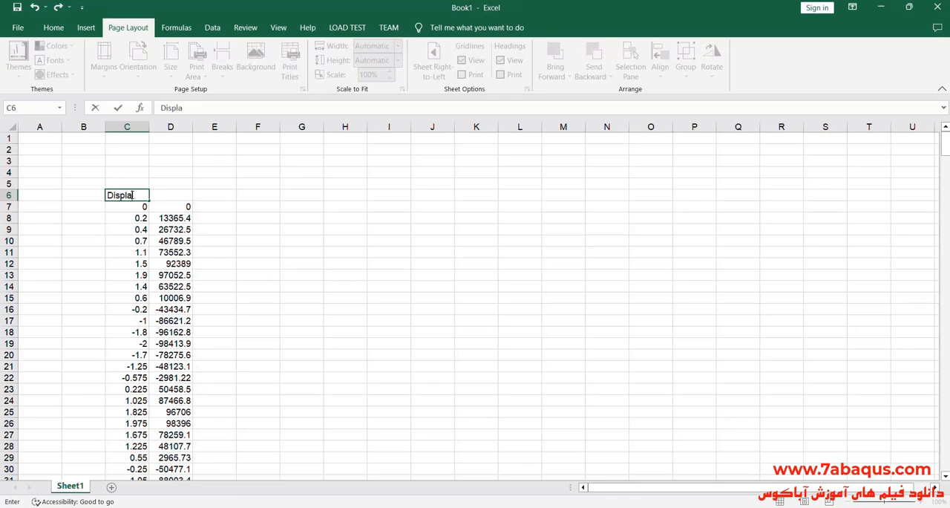
text(cement)
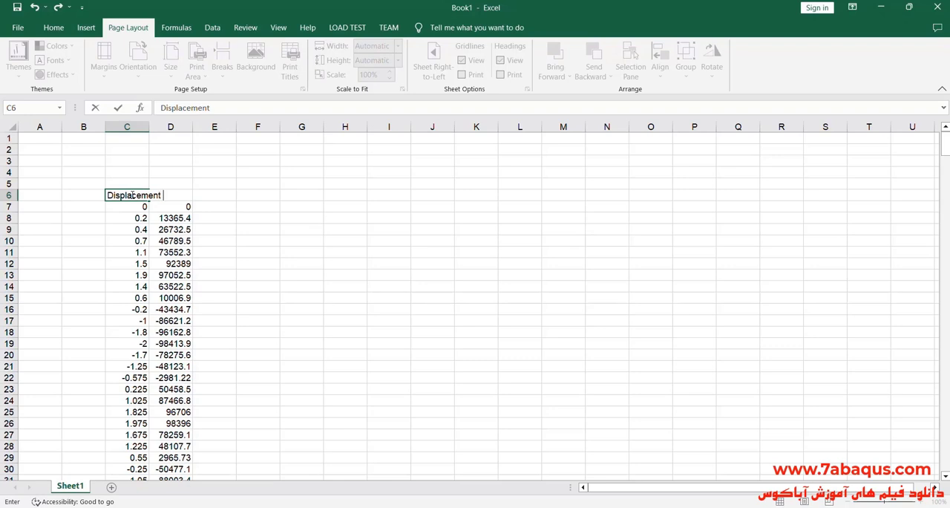
text((mm))
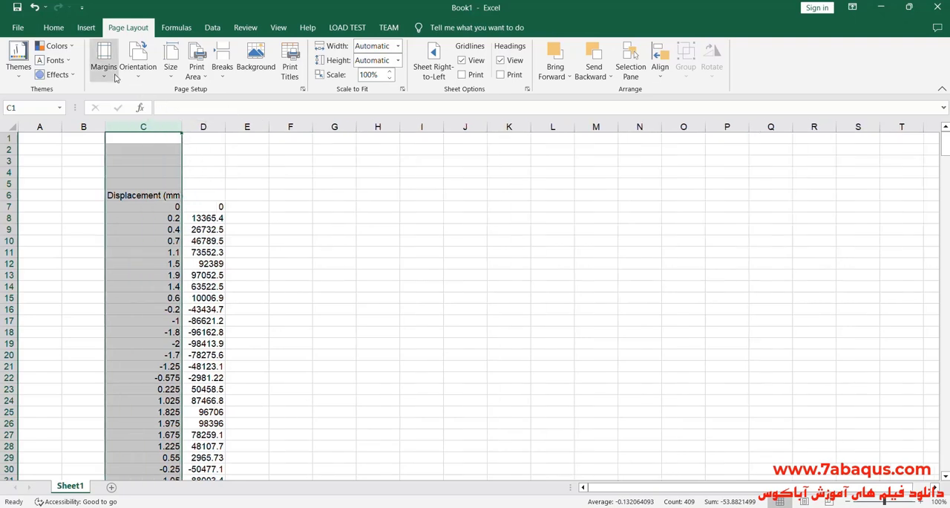
click(203, 195)
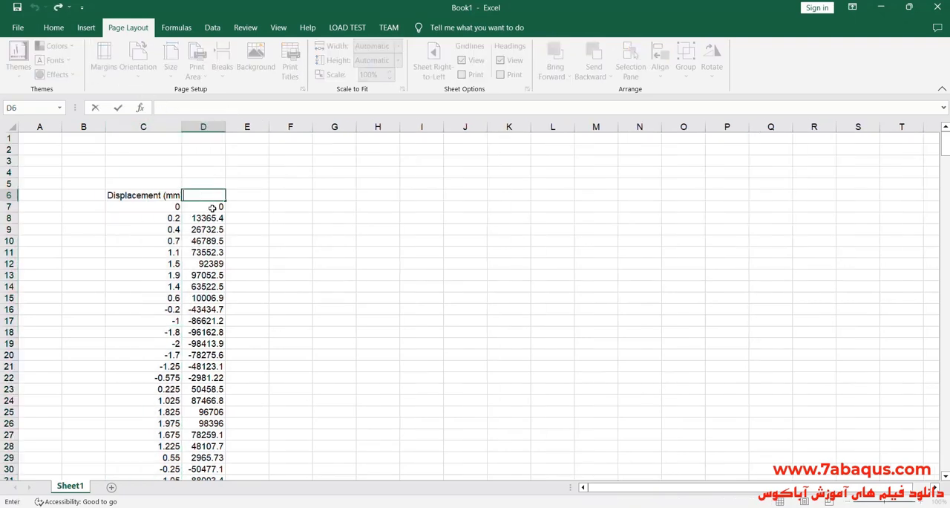
text(Force ()
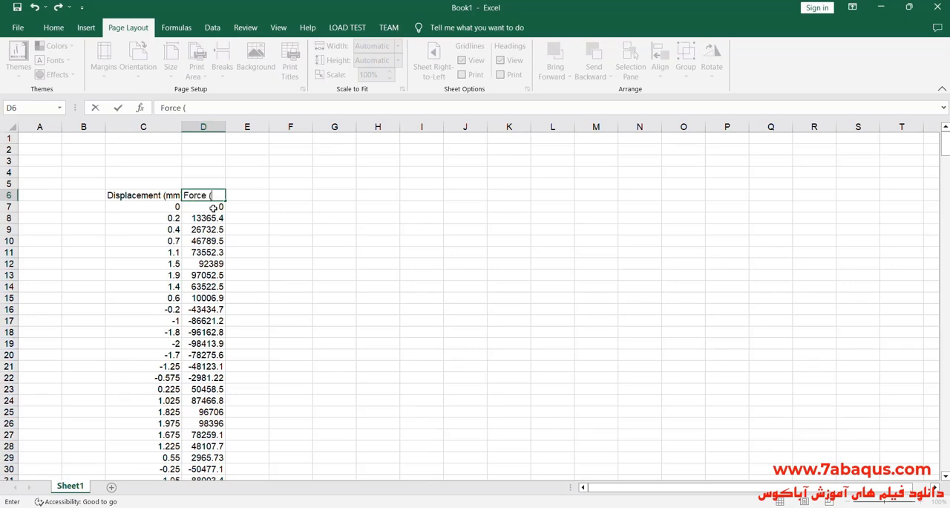
text(N))
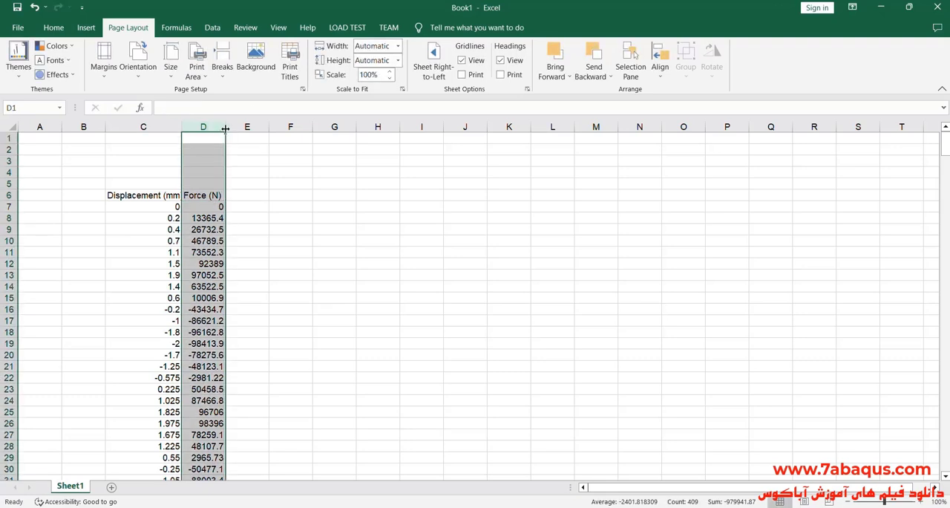
Widen column C, fill Displacement header yellow and Force header blue, then insert a scatter chart.
drag(225, 126, 186, 126)
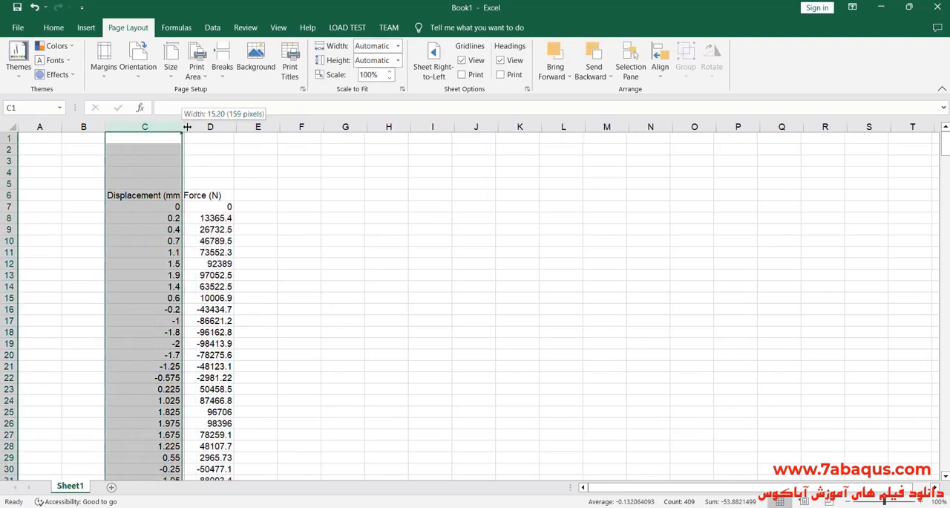
drag(184, 126, 188, 127)
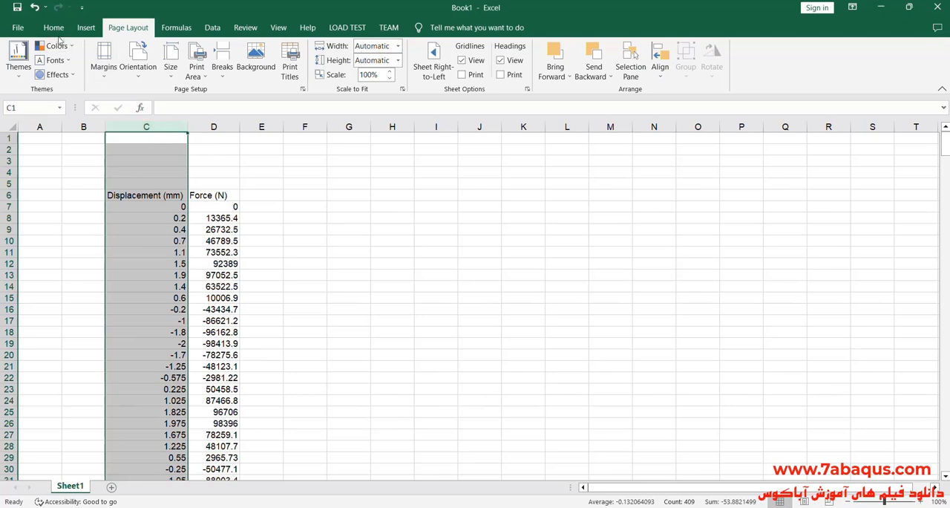
click(53, 27)
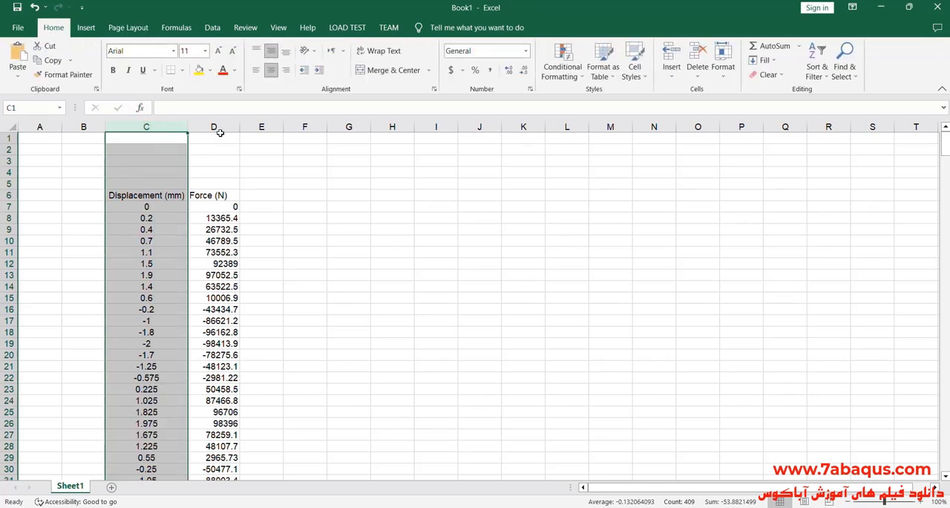
click(214, 126)
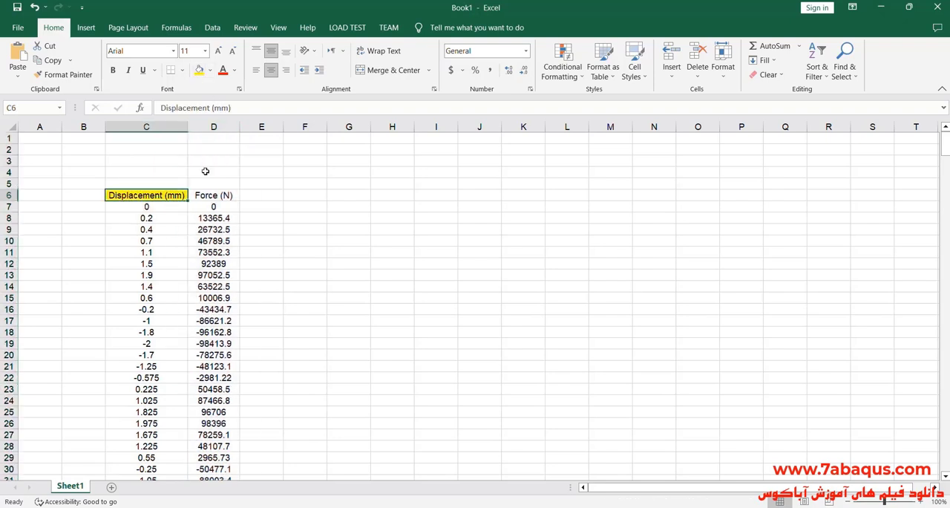
click(210, 70)
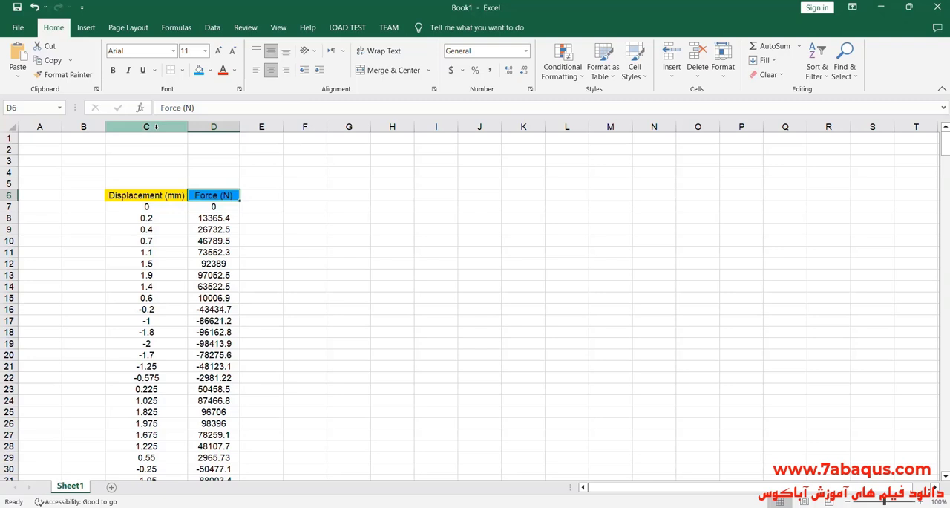
mouse_move(184, 170)
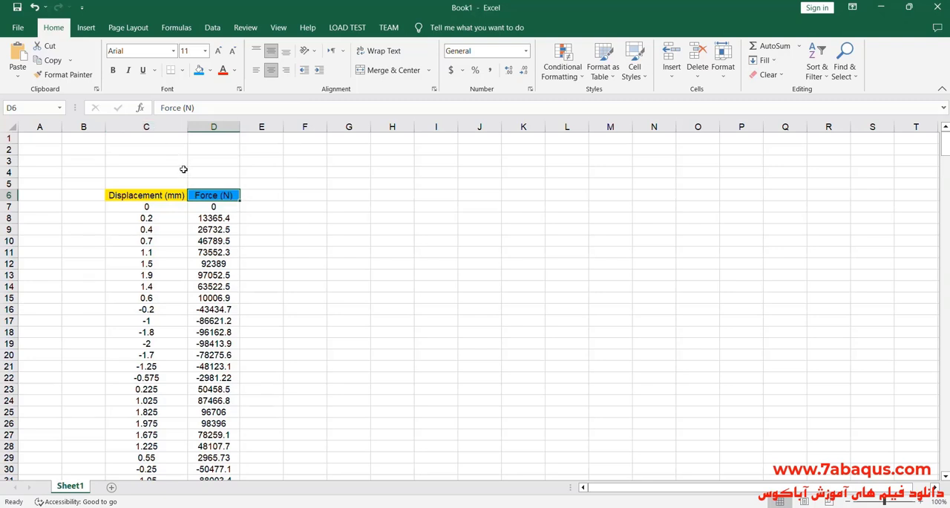
mouse_move(165, 134)
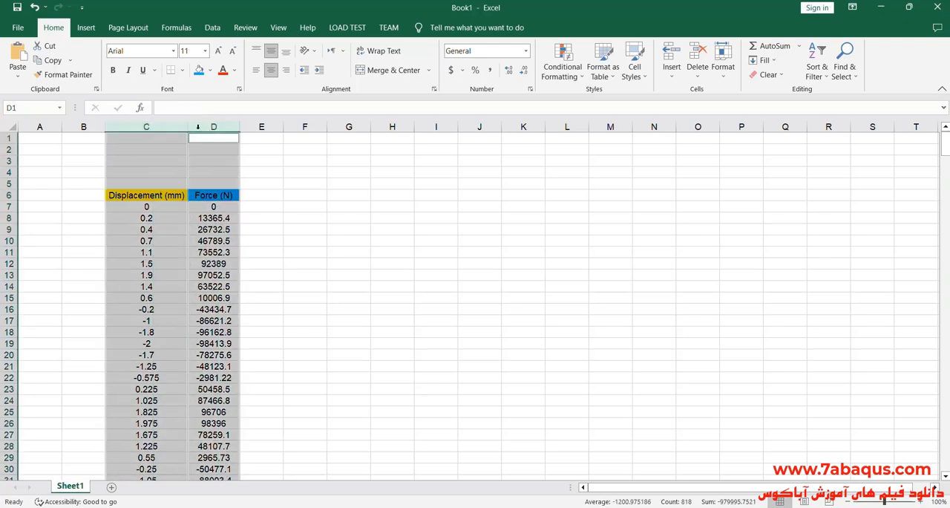
click(464, 59)
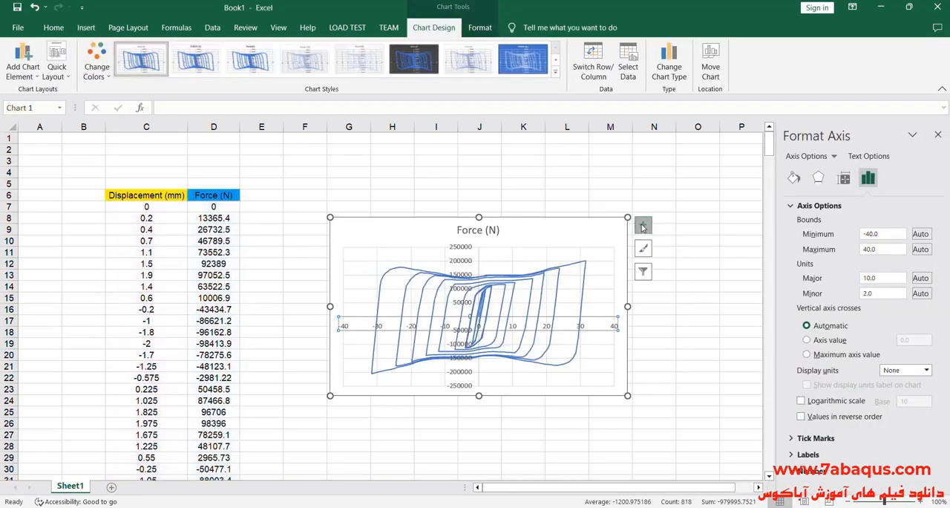
Delete the chart title and thicken the loop series line.
click(643, 225)
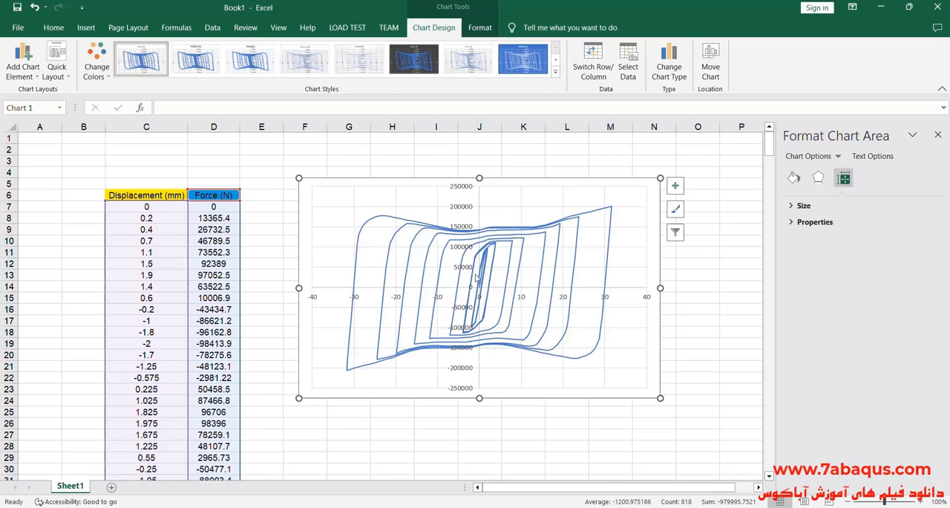
click(479, 275)
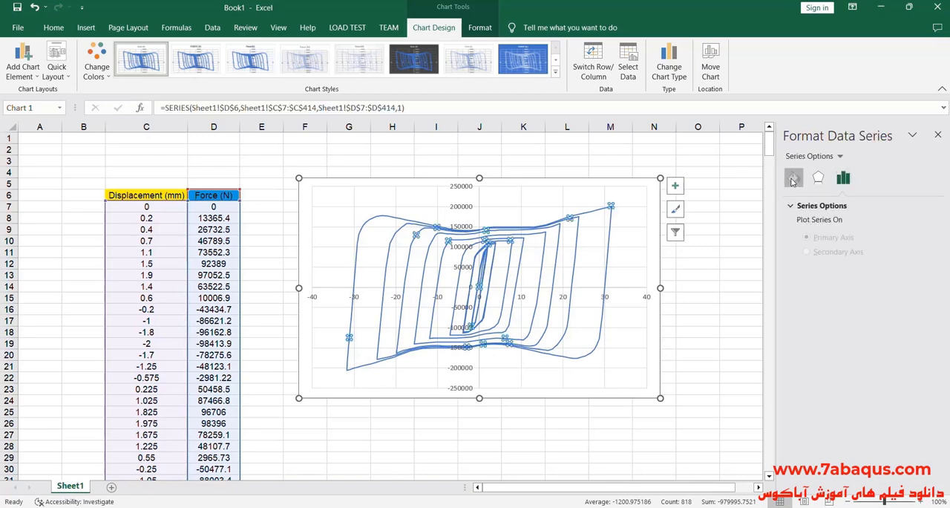
click(794, 178)
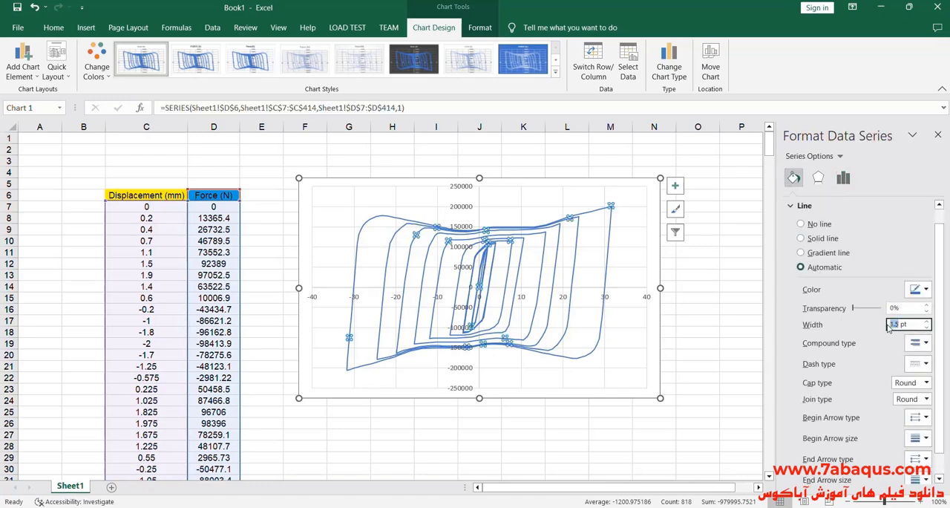
click(801, 237)
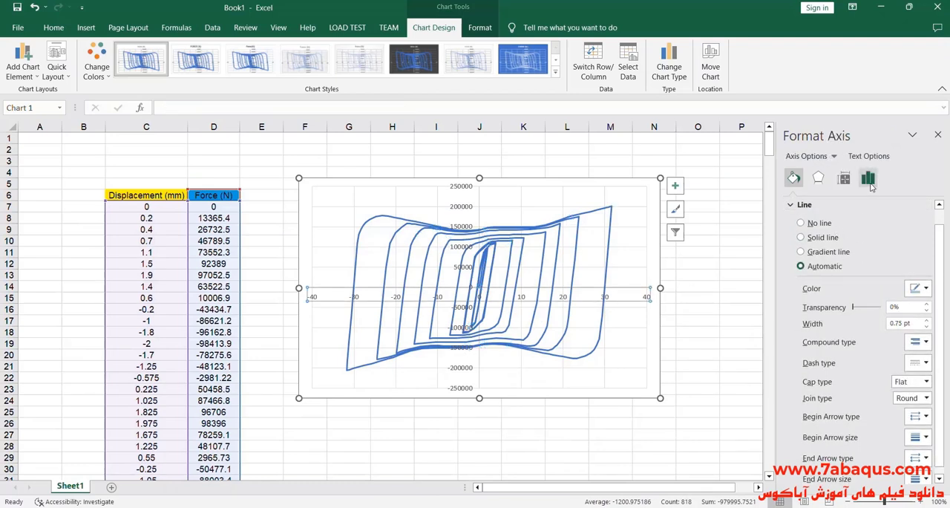
Set the horizontal axis from -50 to 50 and select the plot area.
click(868, 177)
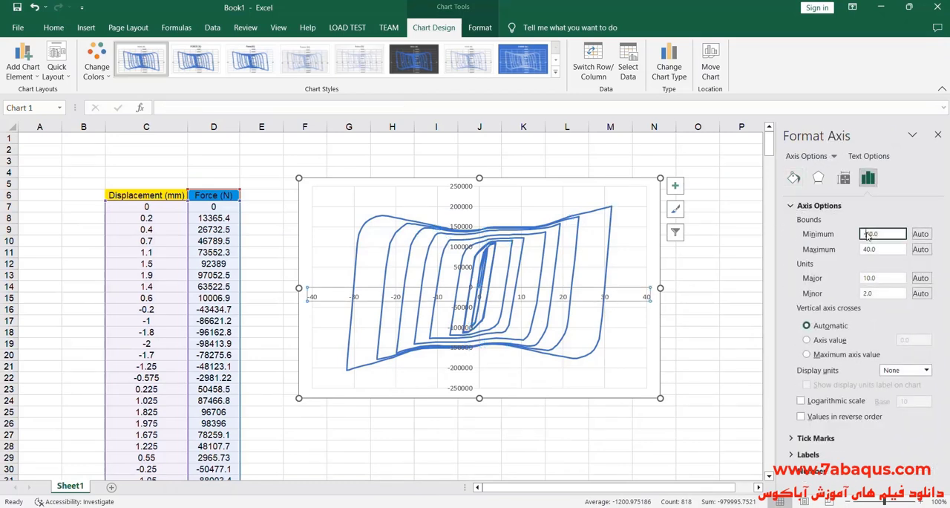
text(-40.0)
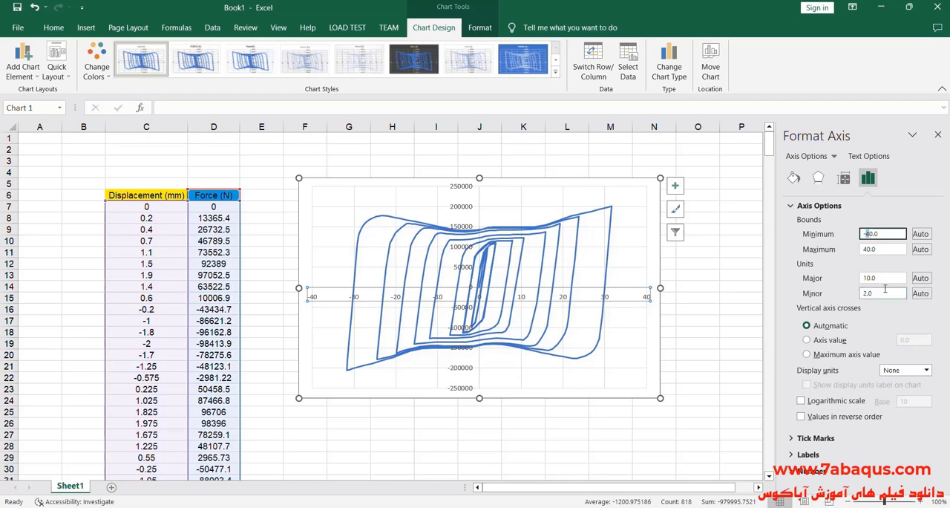
text(-50.0)
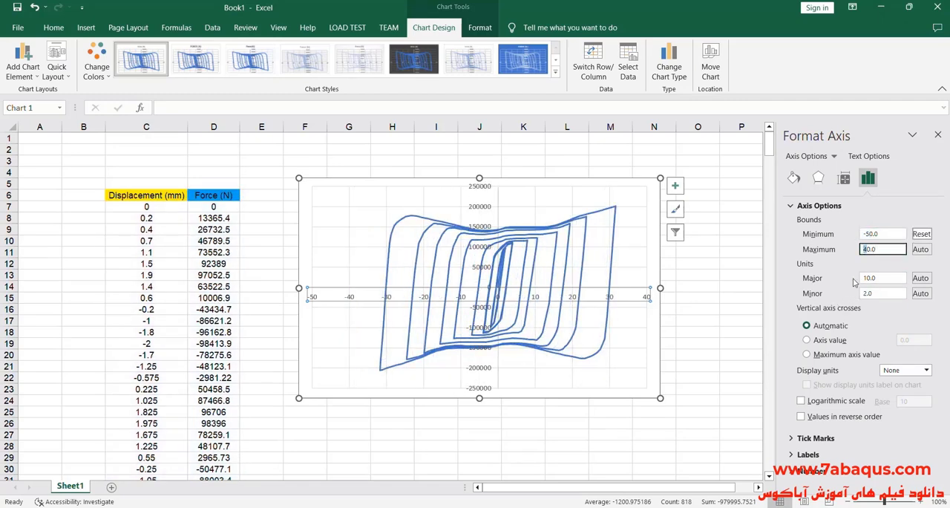
click(420, 271)
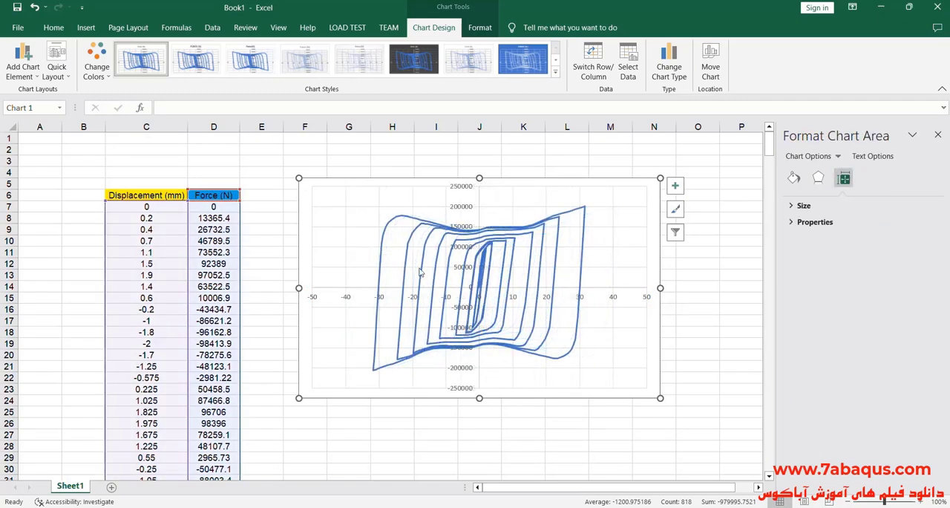
click(479, 288)
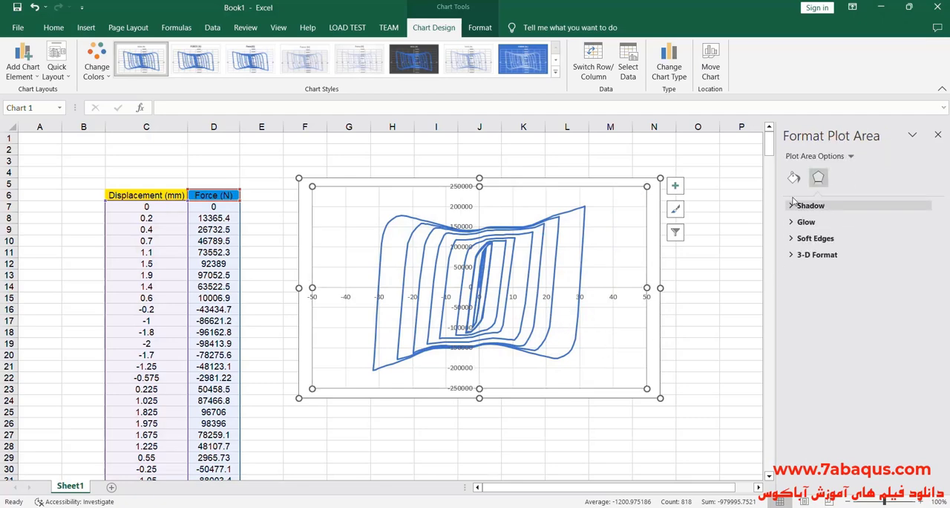
click(794, 178)
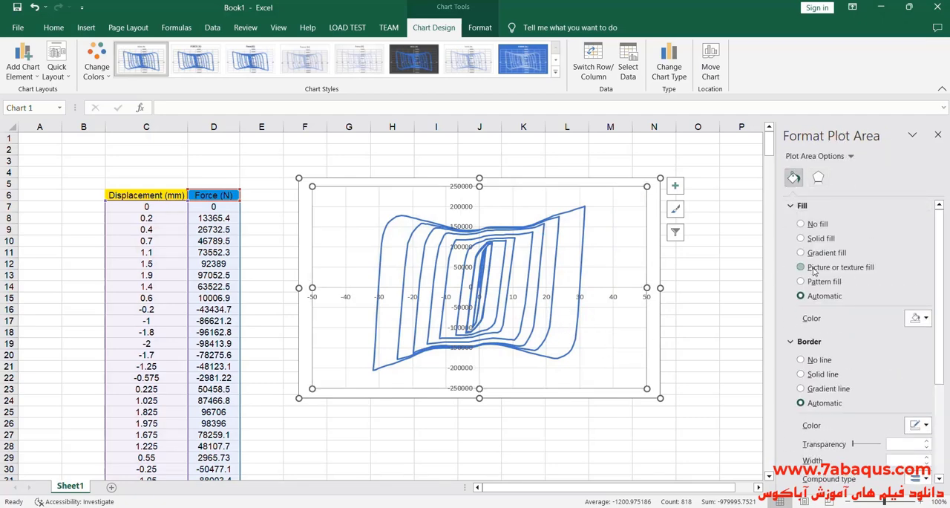
Fill the plot area with the experimental C1/C2 curve image and recolour the loop bright blue.
click(801, 266)
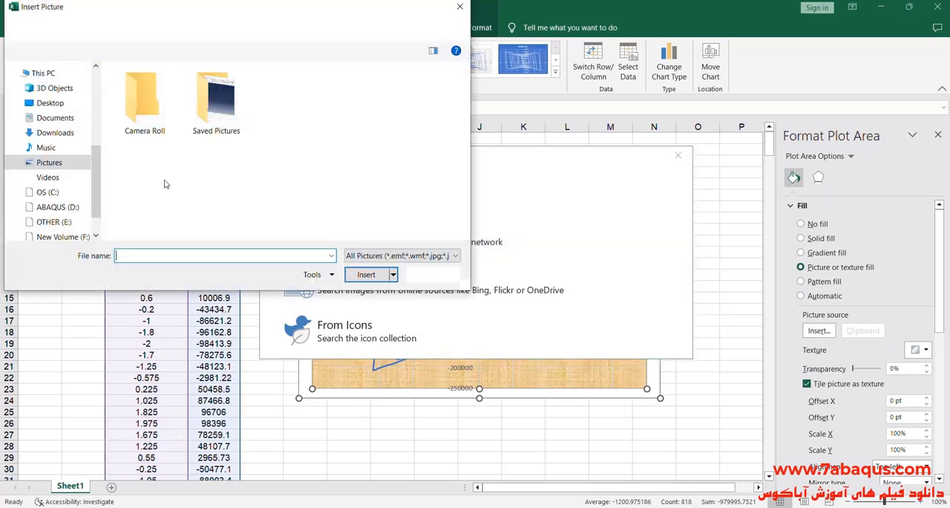
click(50, 103)
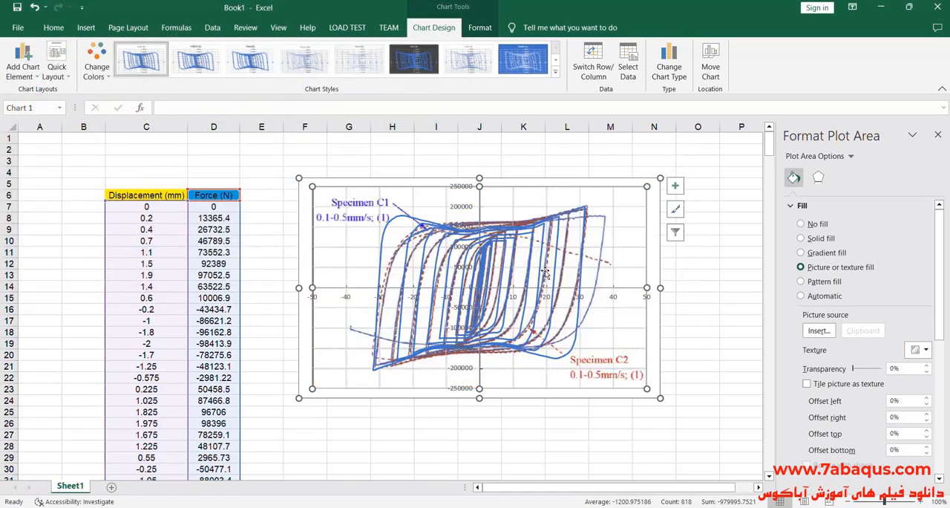
click(490, 248)
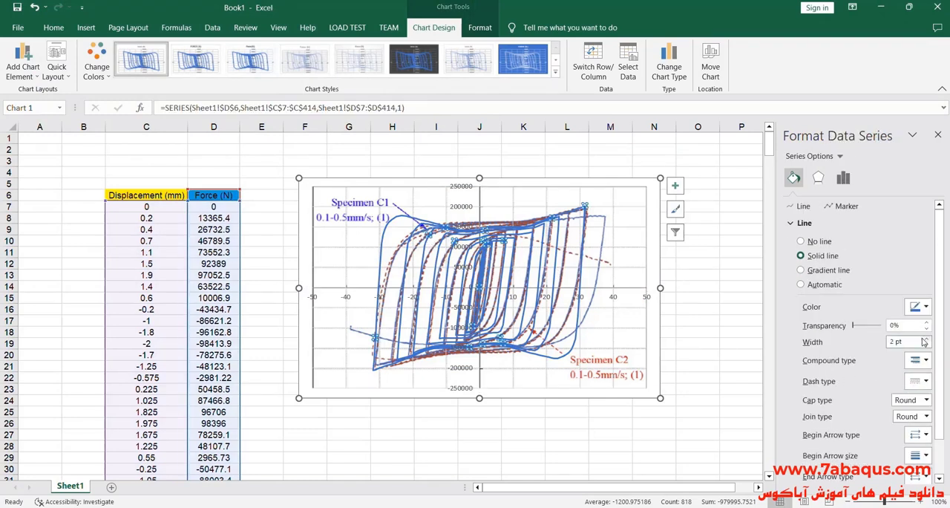
click(926, 306)
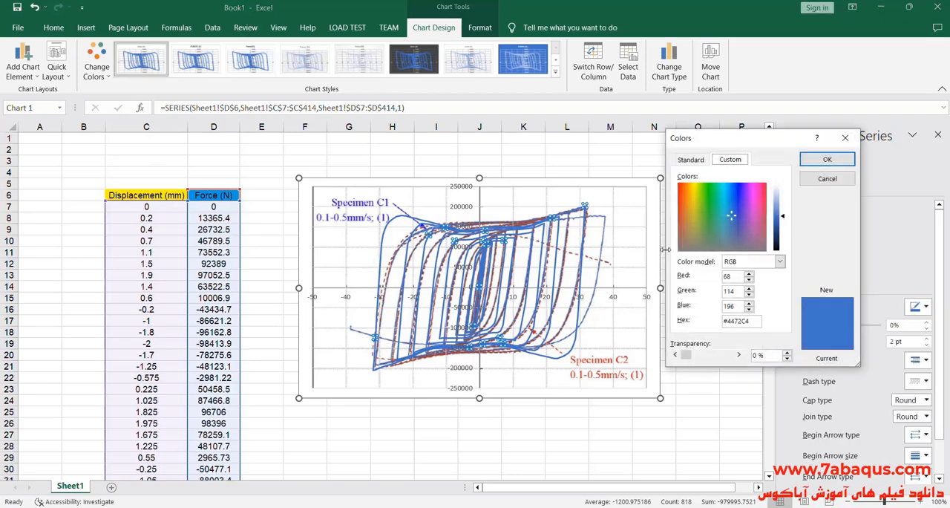
click(689, 159)
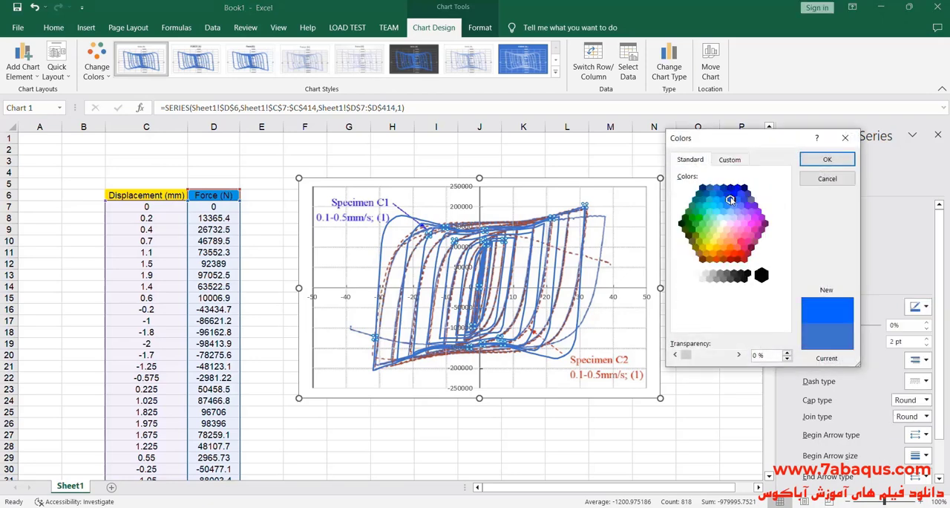
click(827, 159)
text(3)
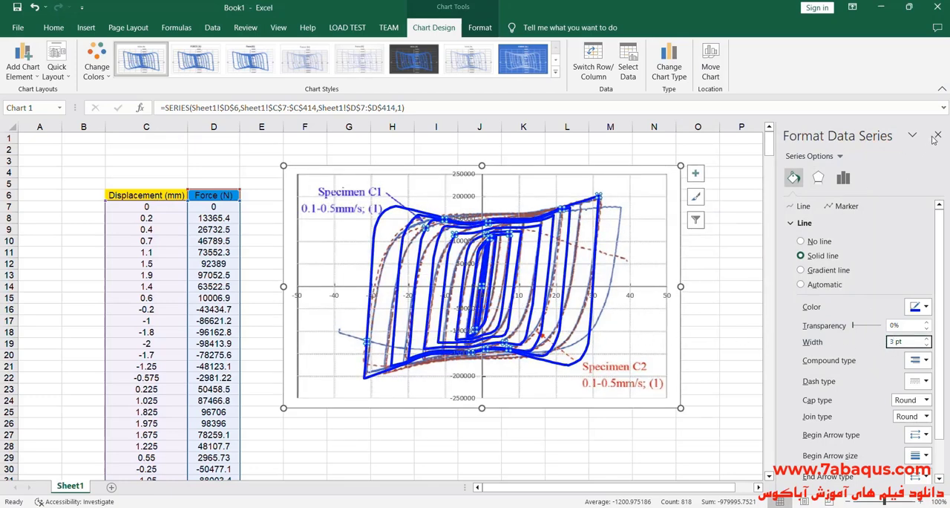
Close the Format pane and drag the chart larger until the loop matches the image curves.
click(829, 229)
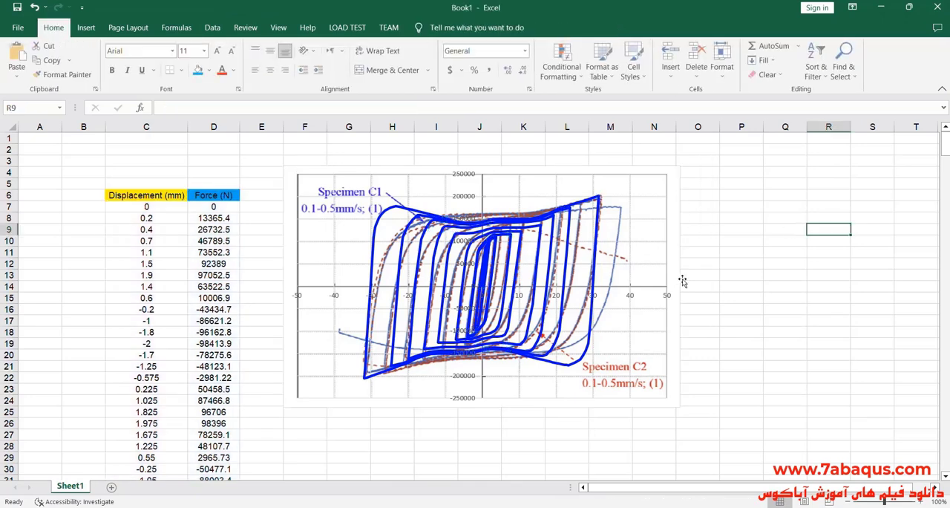
click(475, 282)
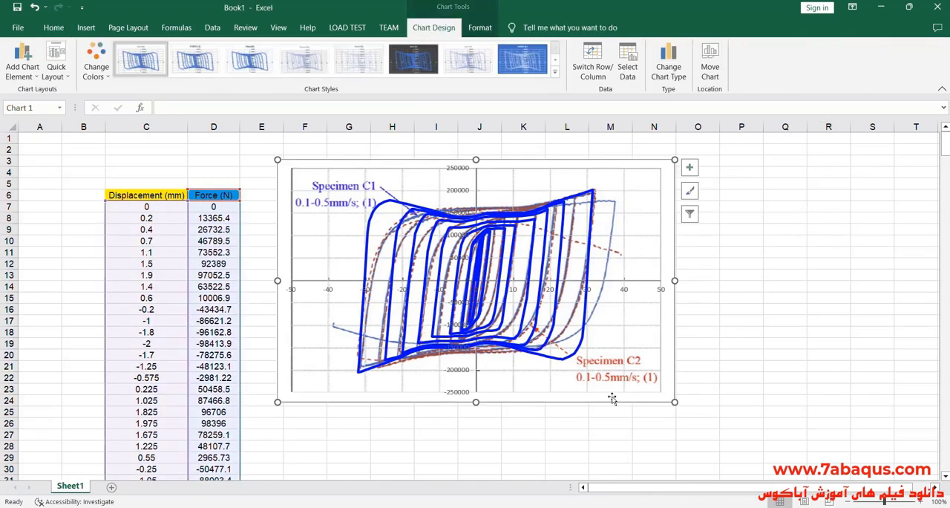
drag(675, 401, 709, 427)
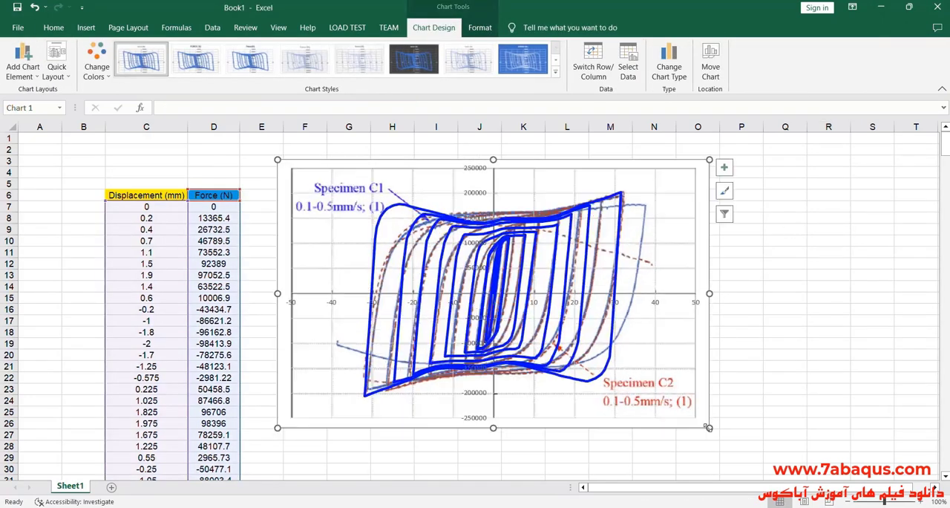
click(784, 354)
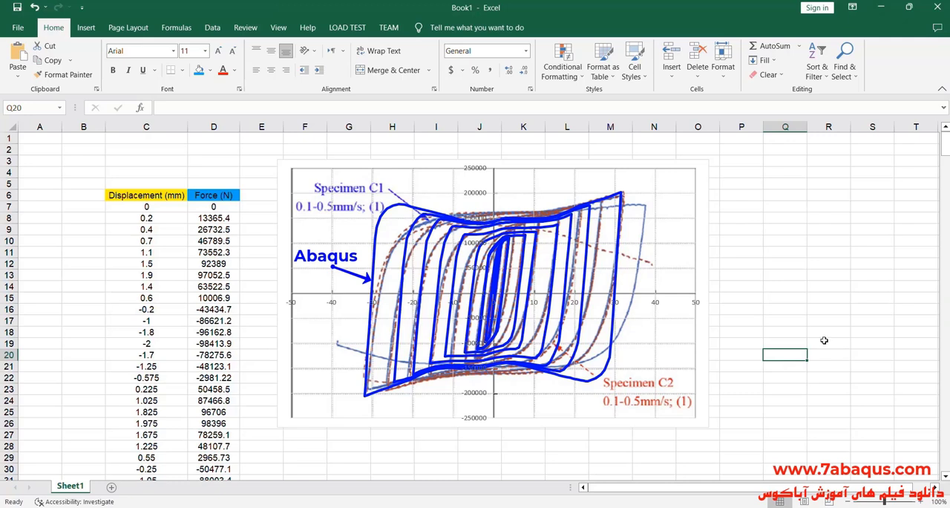
mouse_move(739, 299)
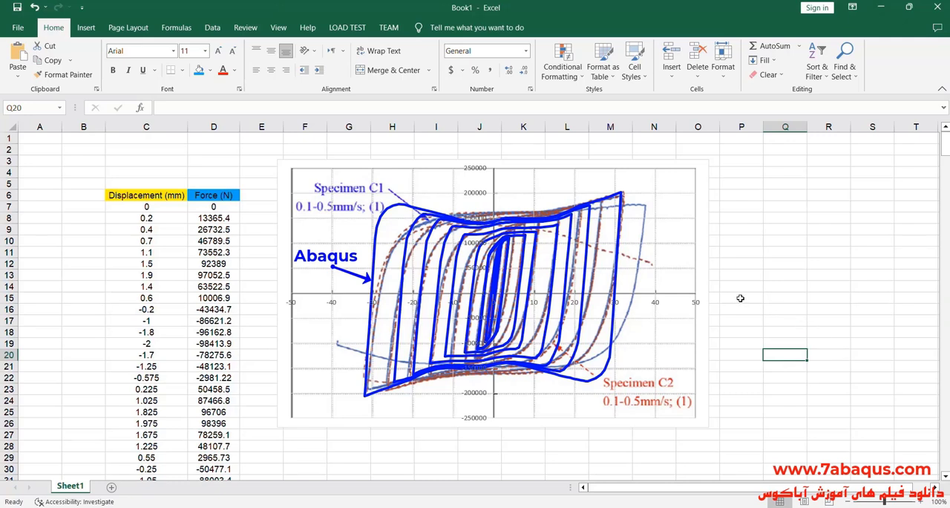
mouse_move(677, 300)
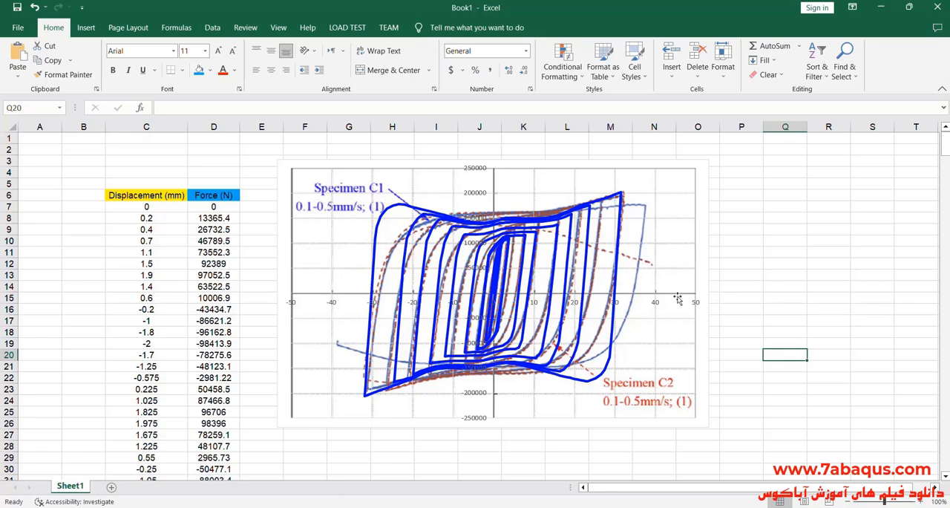
mouse_move(756, 283)
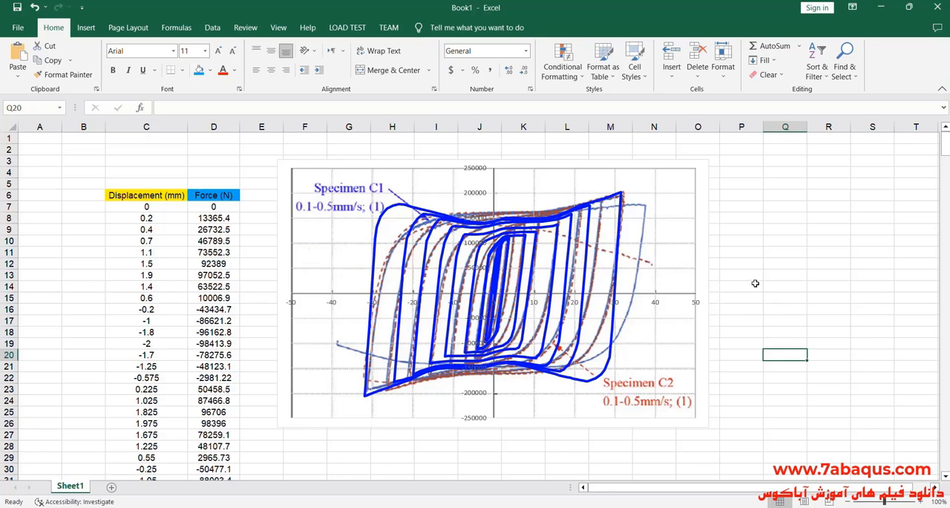